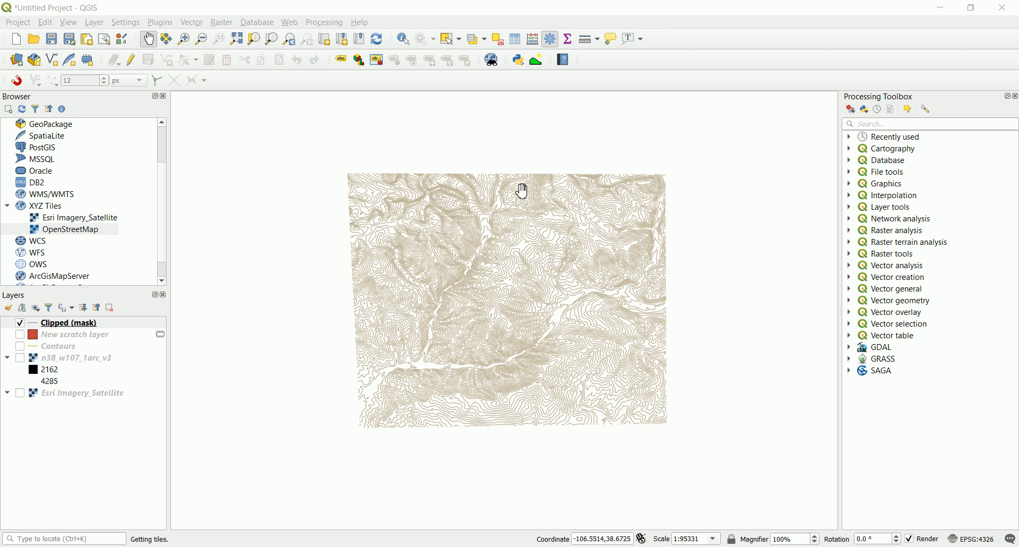
mouse_move(511, 300)
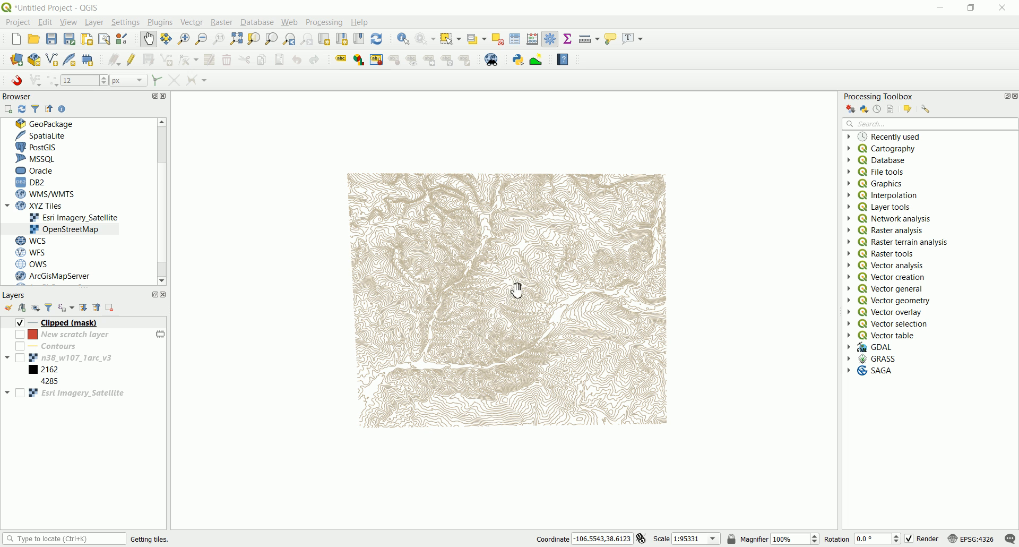
Step: Select a single clipped contour line and enter editing to reveal its vertices
right_click(64, 323)
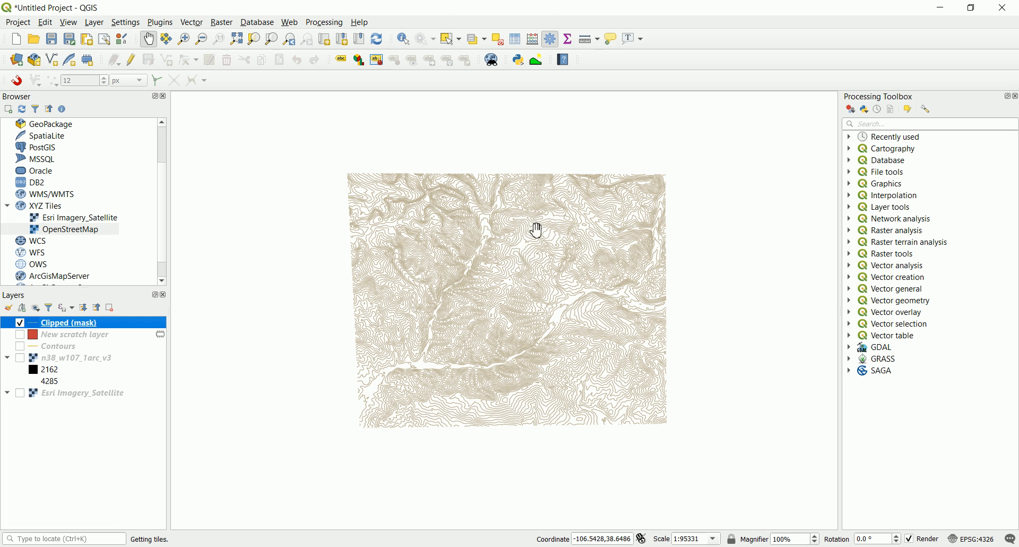
mouse_move(520, 233)
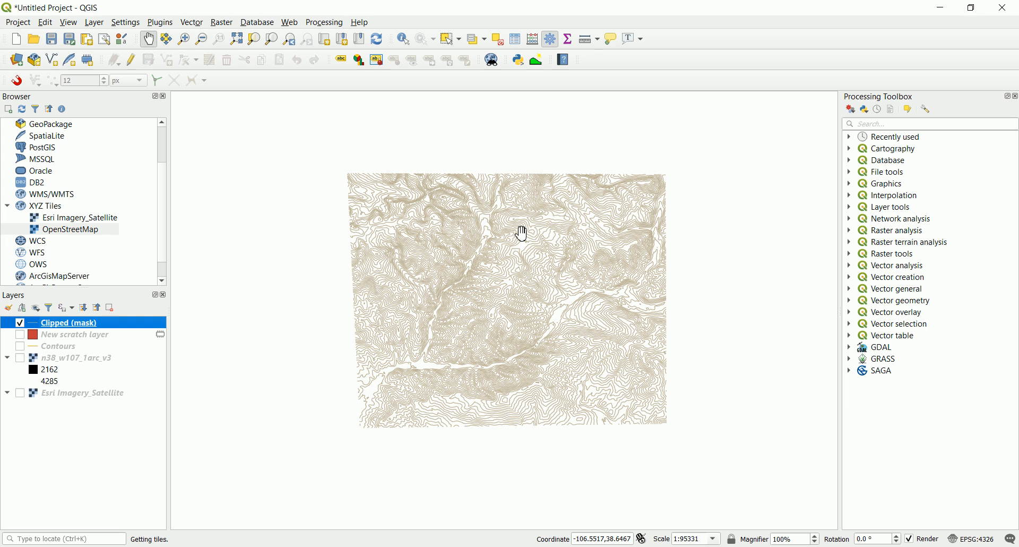
mouse_move(487, 225)
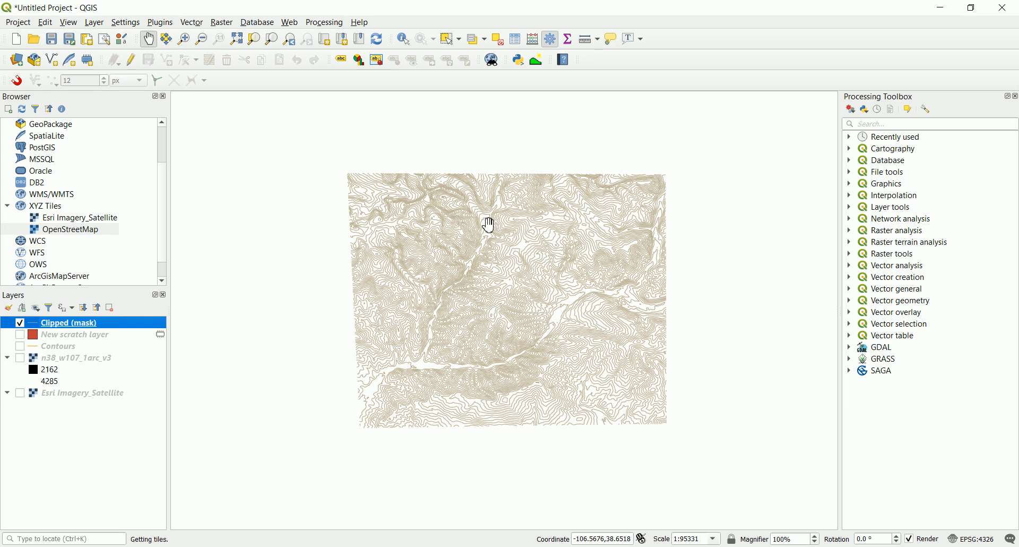
mouse_move(229, 317)
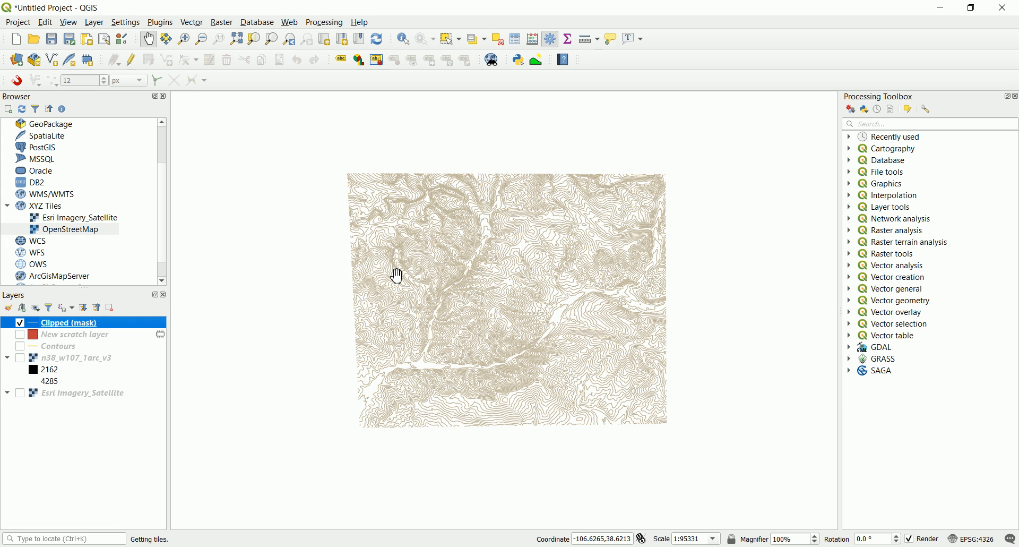
mouse_move(397, 279)
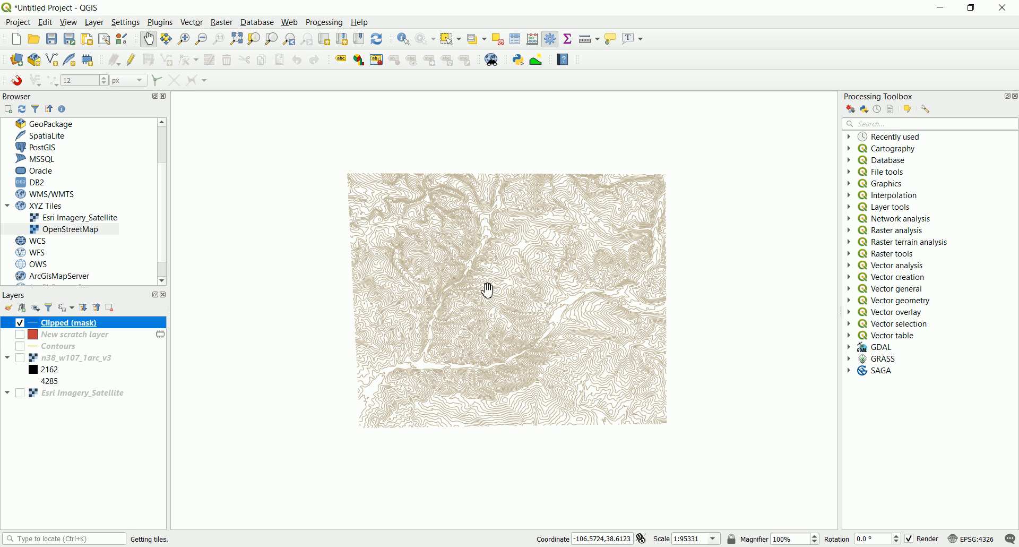
mouse_move(526, 275)
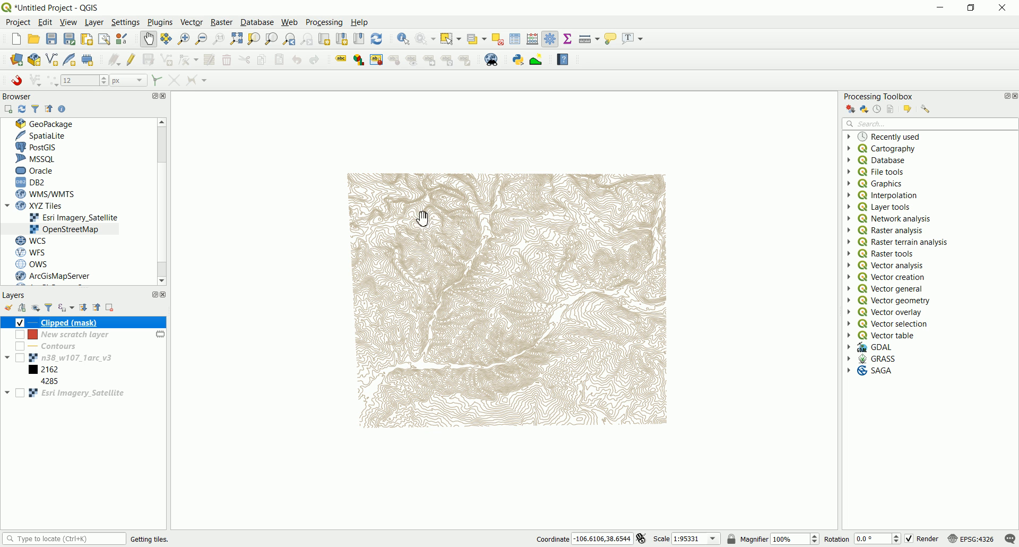
mouse_move(534, 226)
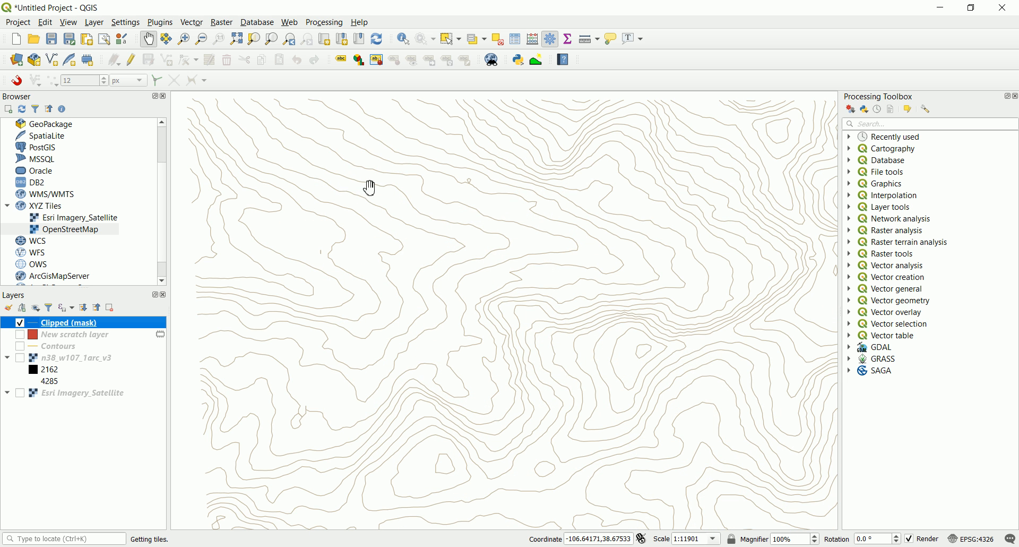
mouse_move(420, 216)
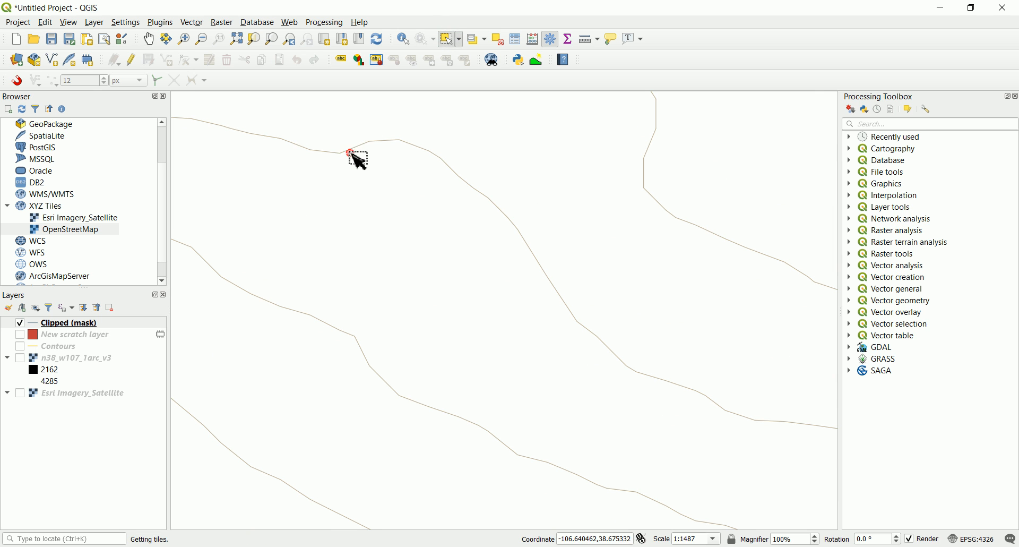
click(350, 154)
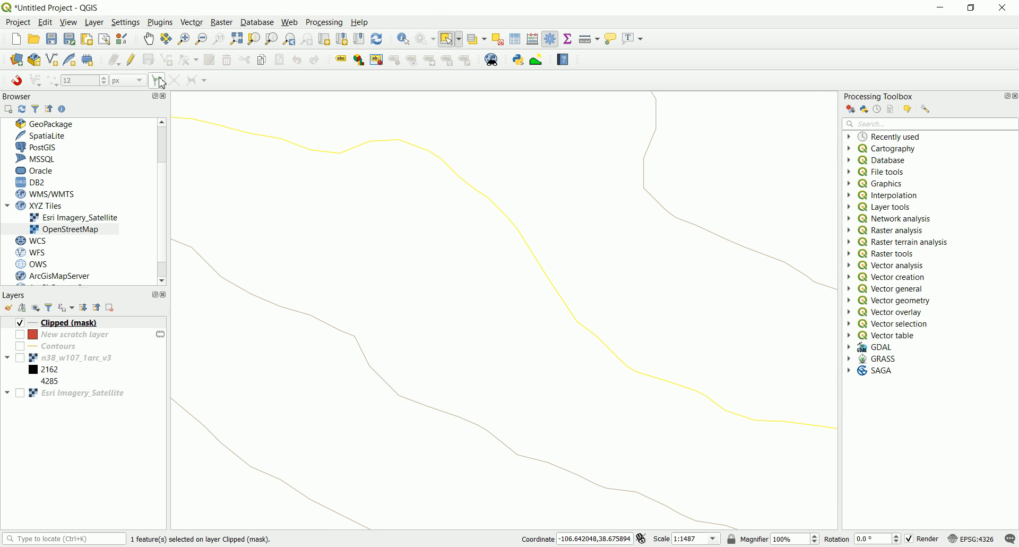
click(102, 60)
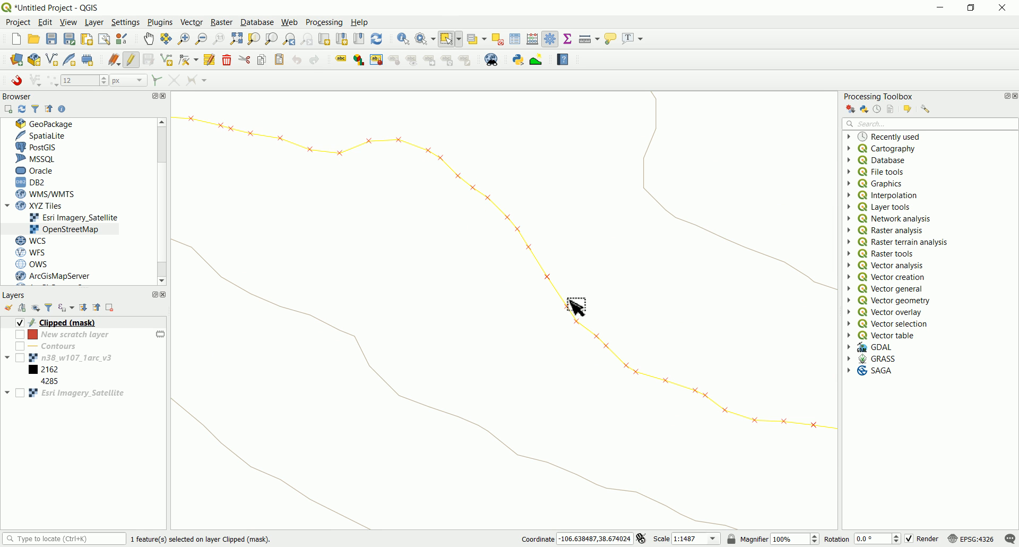
mouse_move(342, 153)
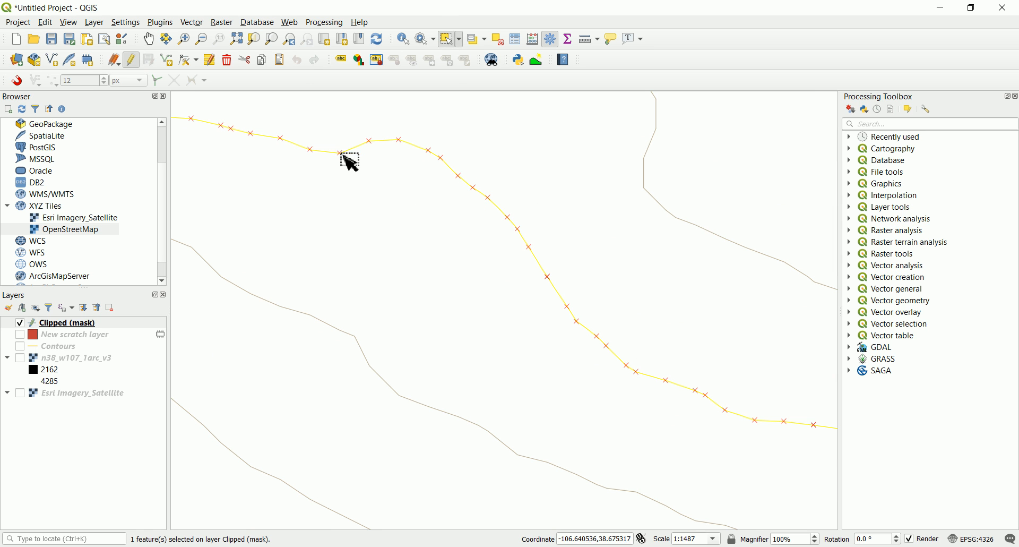
mouse_move(387, 157)
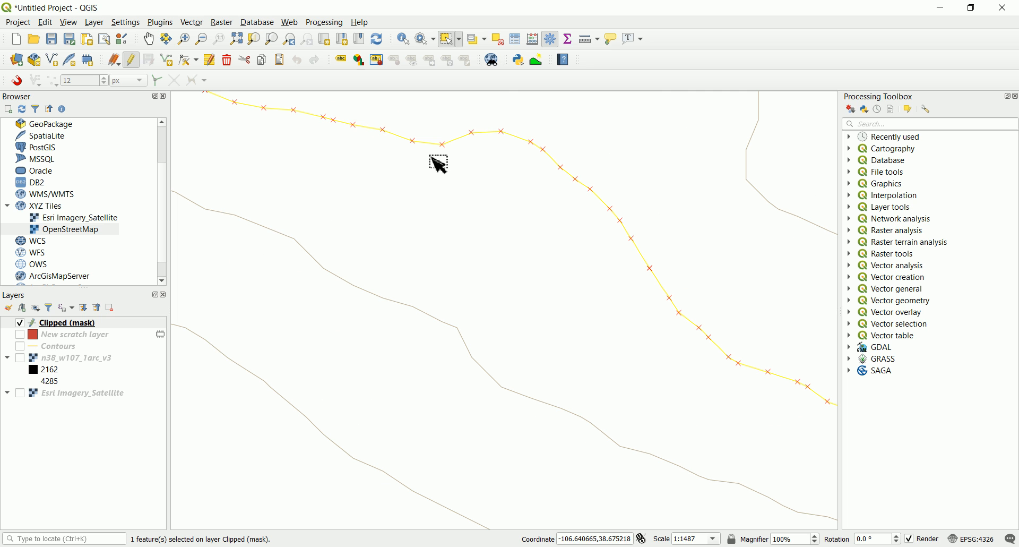
mouse_move(469, 165)
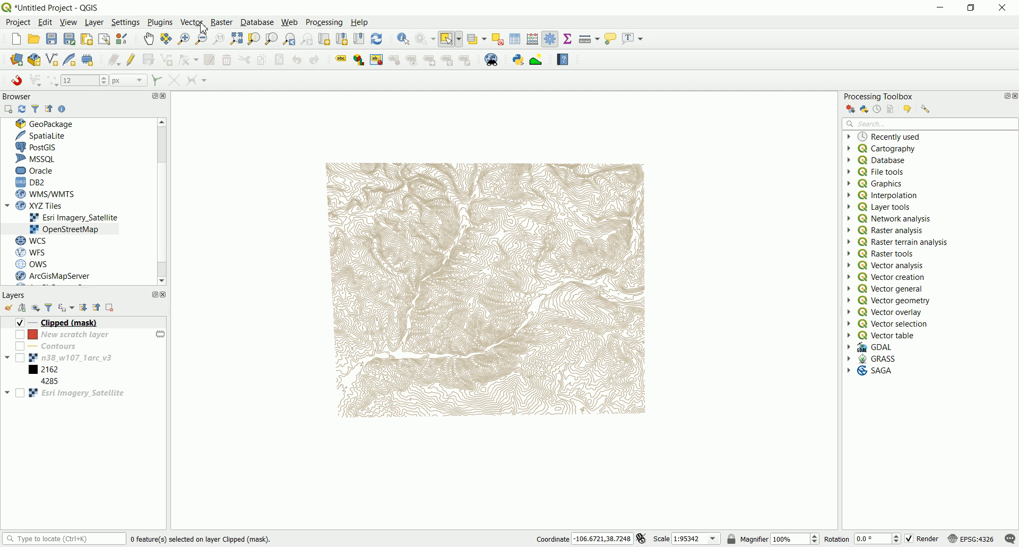
Step: Run Extract Vertices on the Clipped (mask) contours to create a Vertices point layer
click(191, 22)
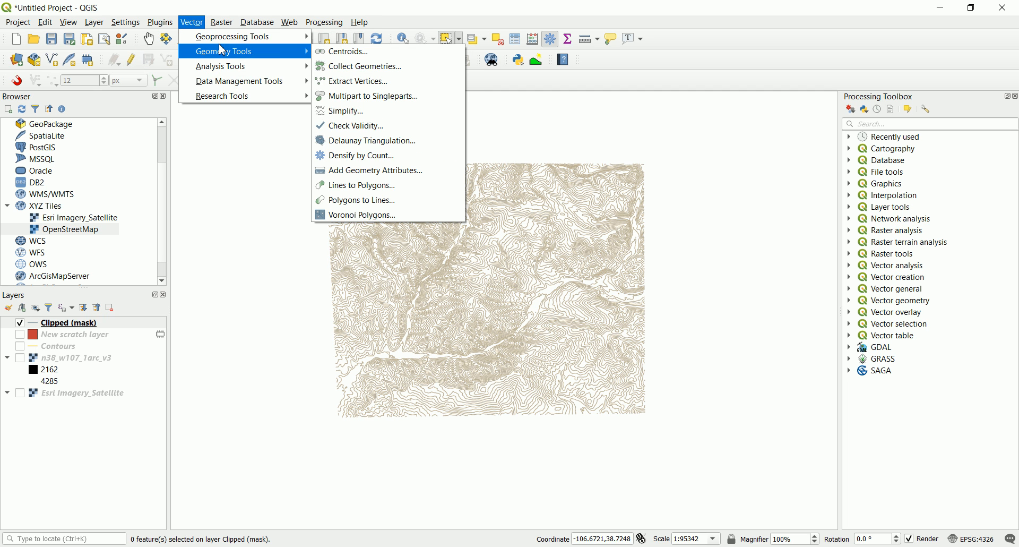
mouse_move(231, 59)
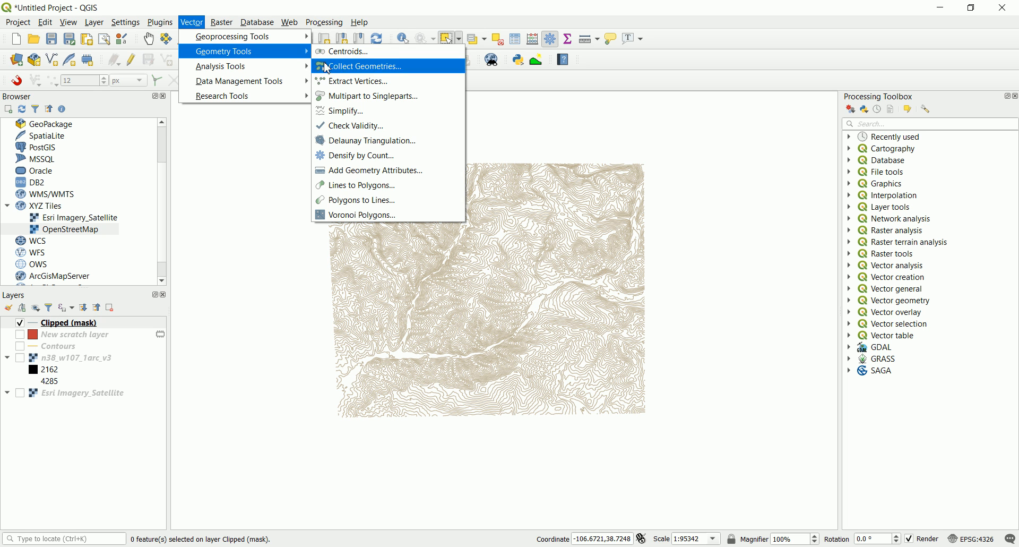
mouse_move(359, 82)
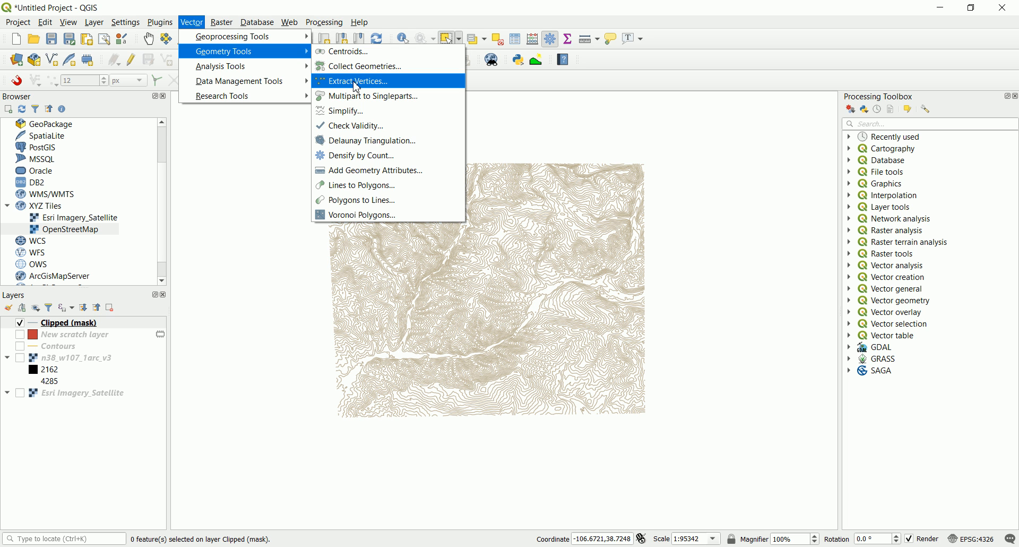
click(358, 81)
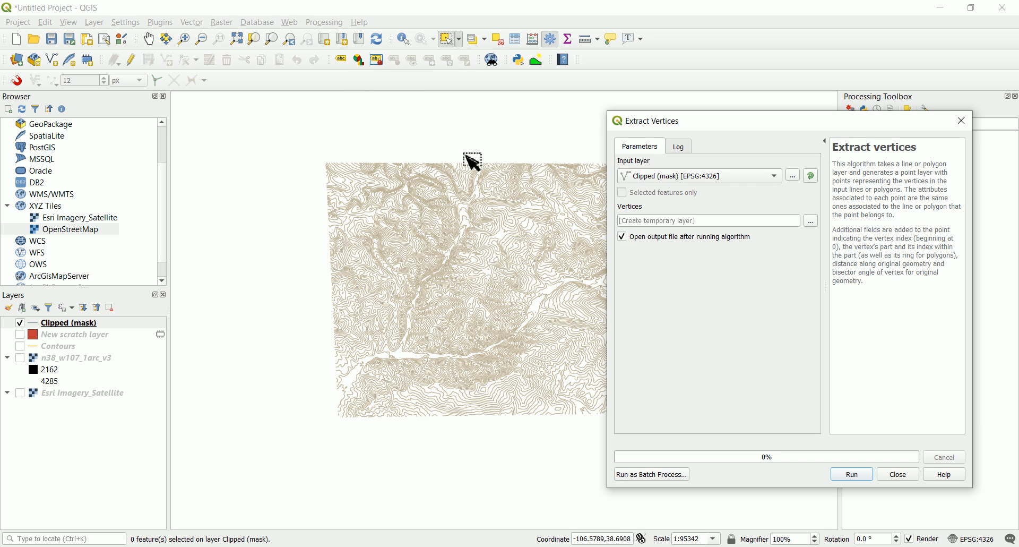
mouse_move(201, 268)
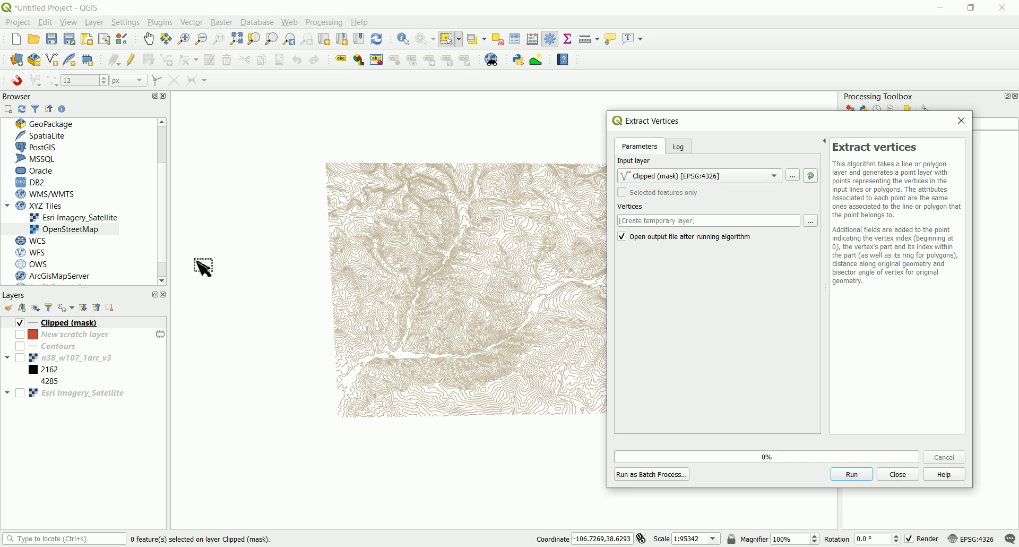
mouse_move(131, 316)
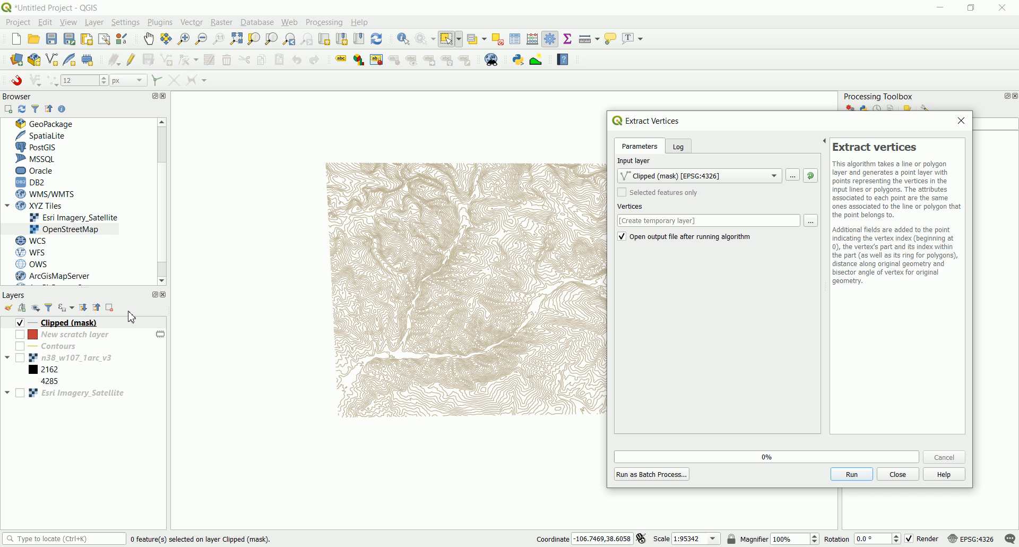
mouse_move(758, 487)
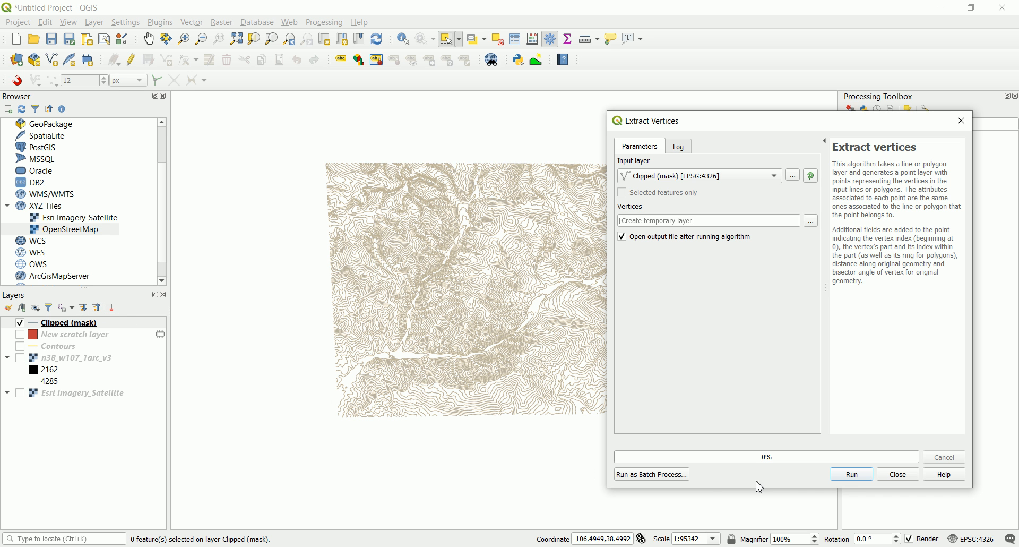
click(852, 474)
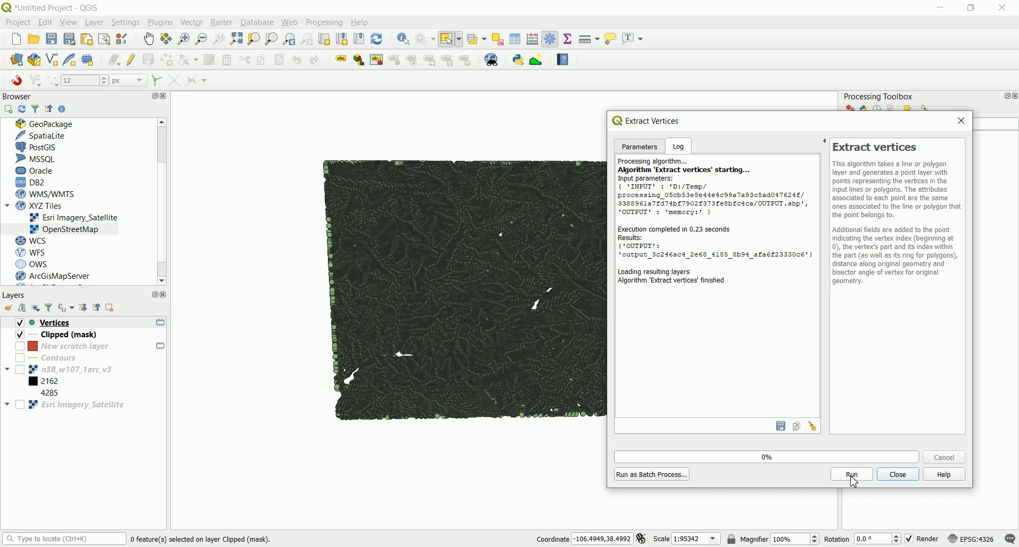
click(898, 474)
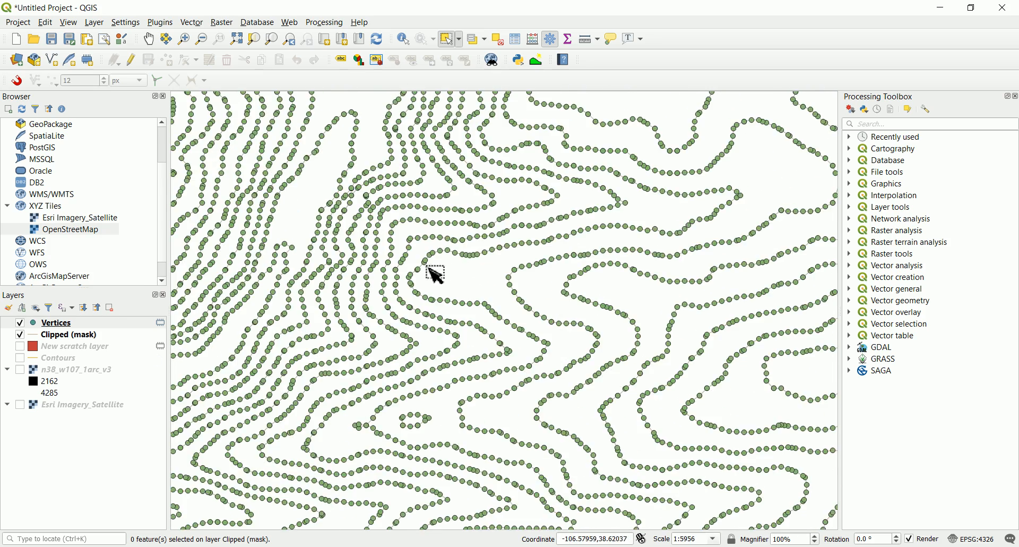
Step: View the Vertices attribute table and sort its 139,347 rows by ELEV ascending
right_click(56, 323)
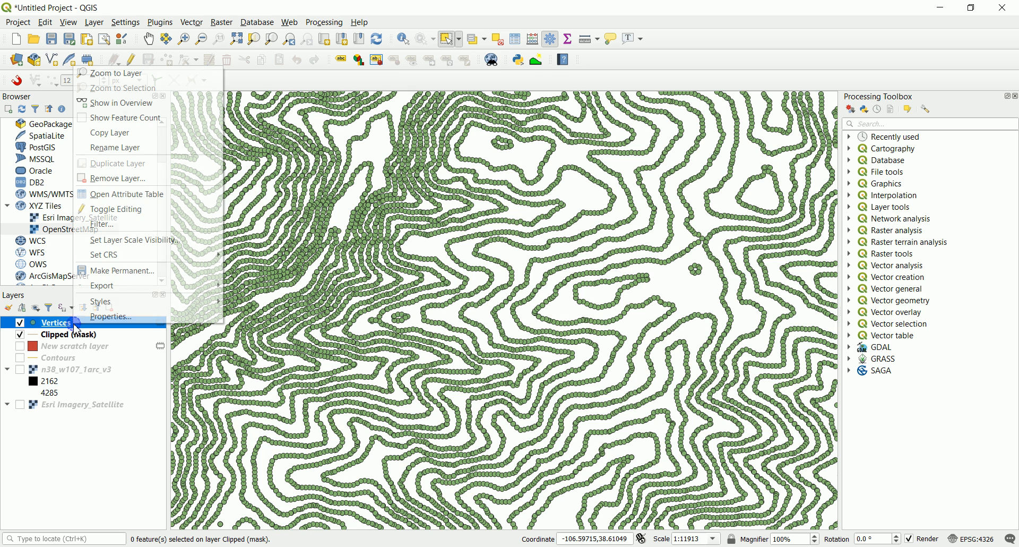
mouse_move(126, 194)
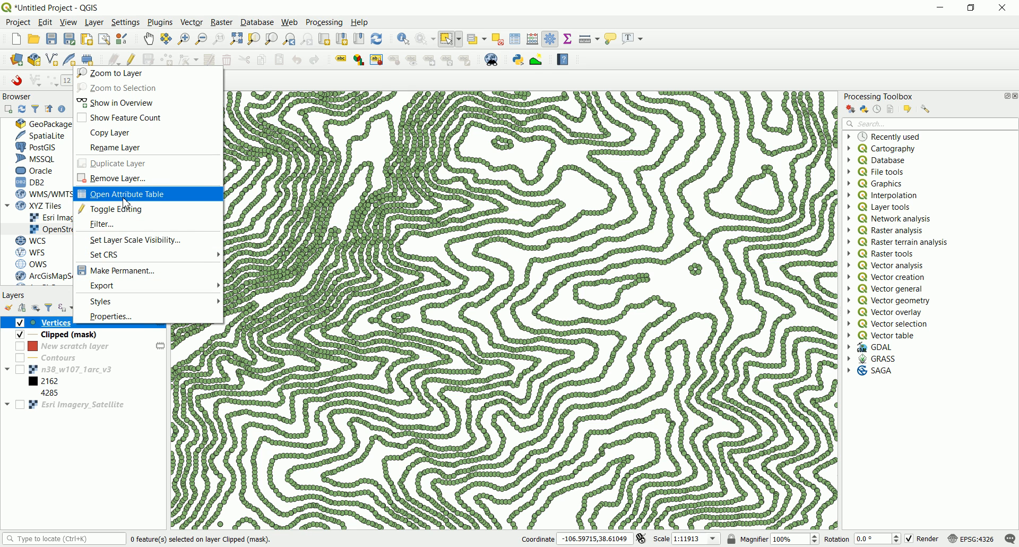
click(127, 194)
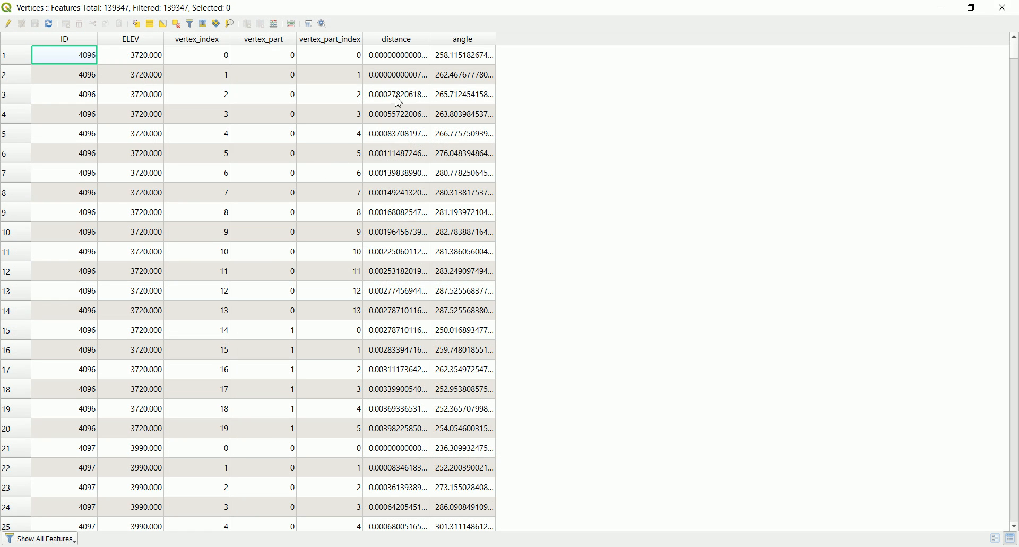
mouse_move(463, 63)
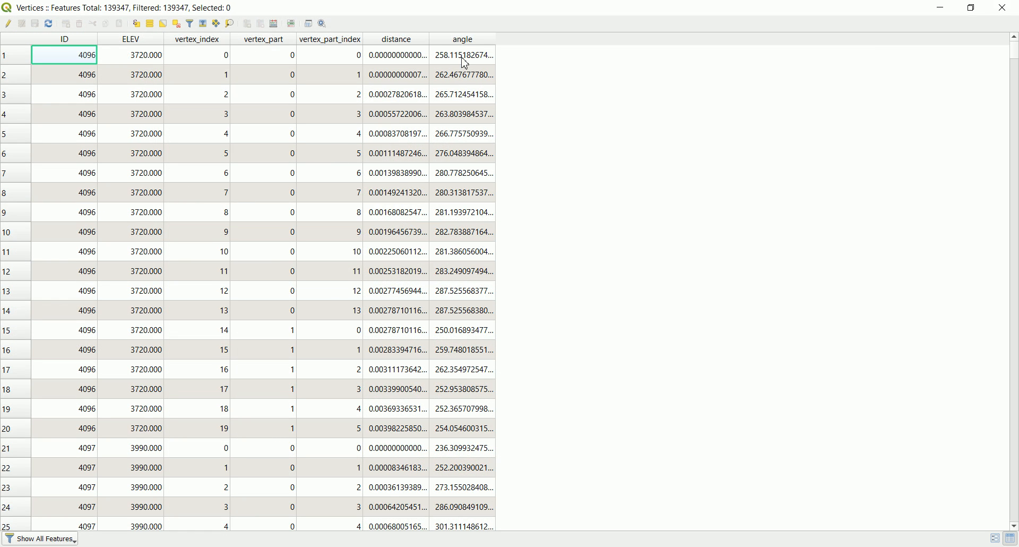
mouse_move(416, 64)
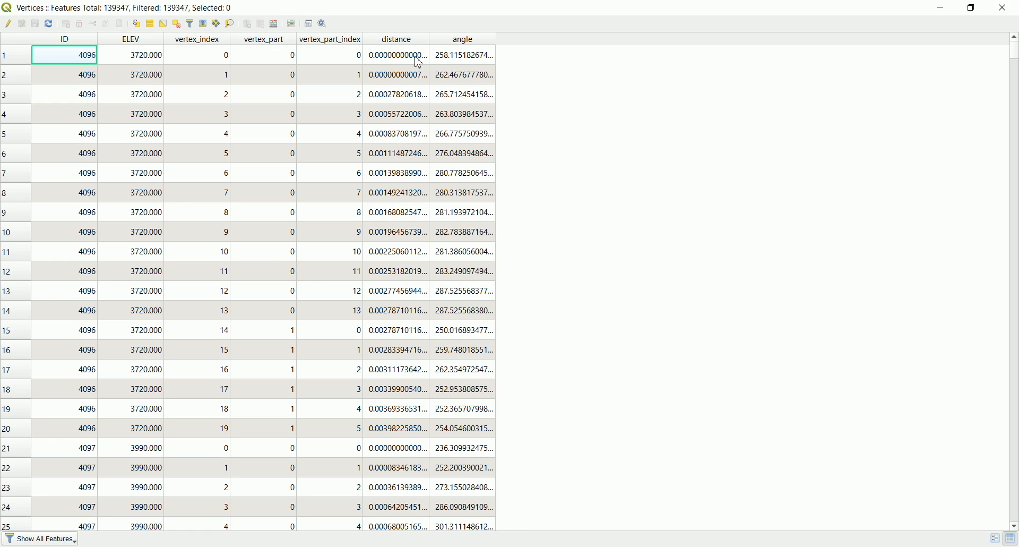
drag(494, 39, 535, 39)
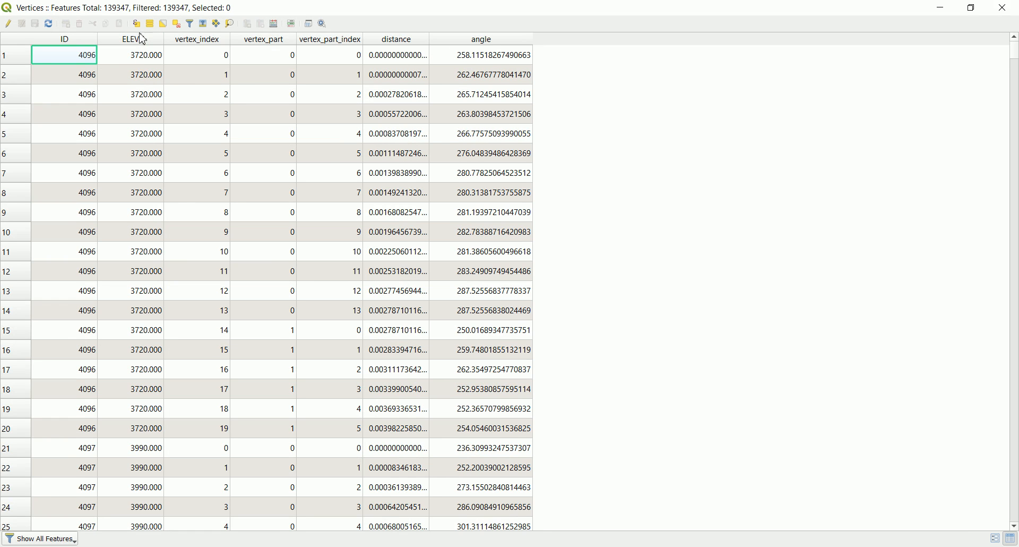
click(131, 39)
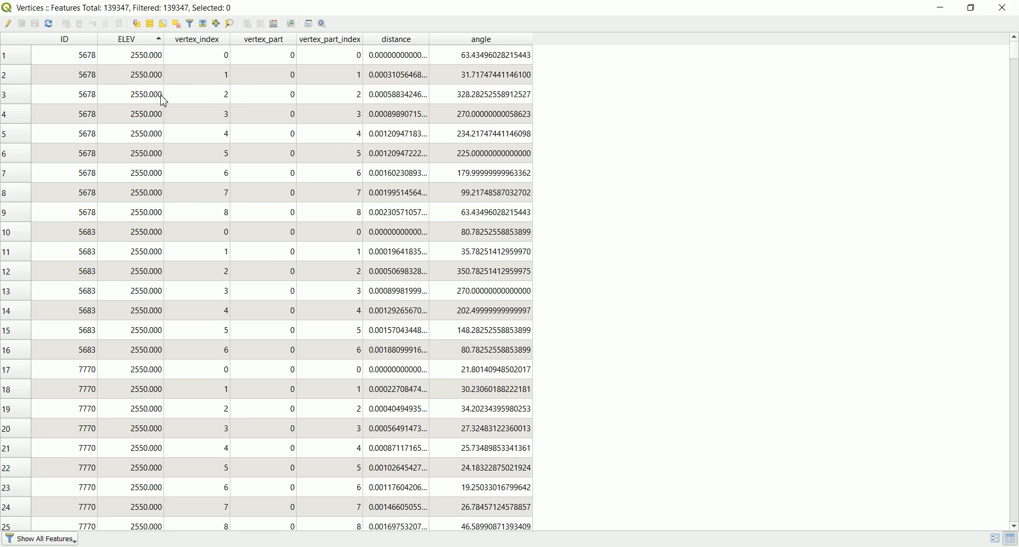
mouse_move(454, 25)
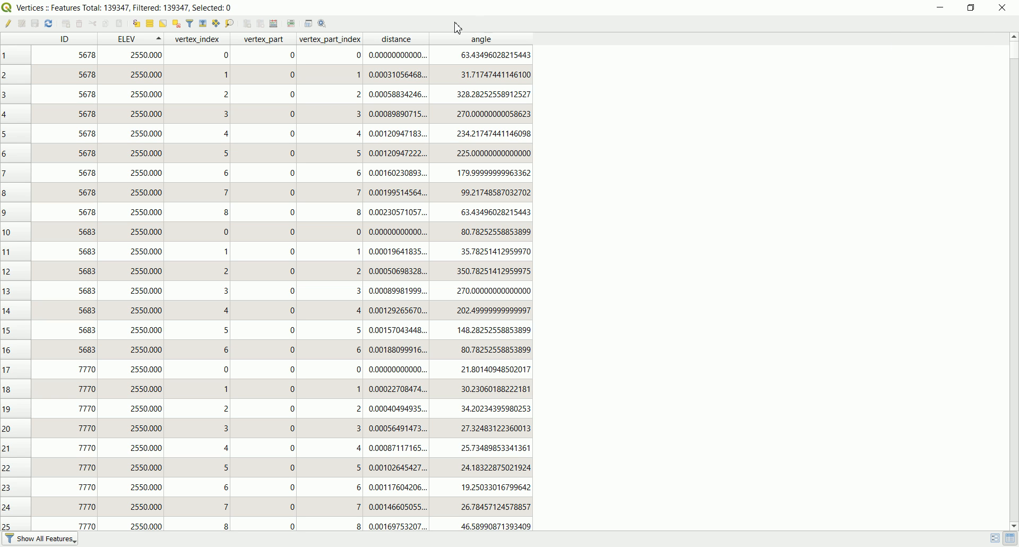
mouse_move(450, 140)
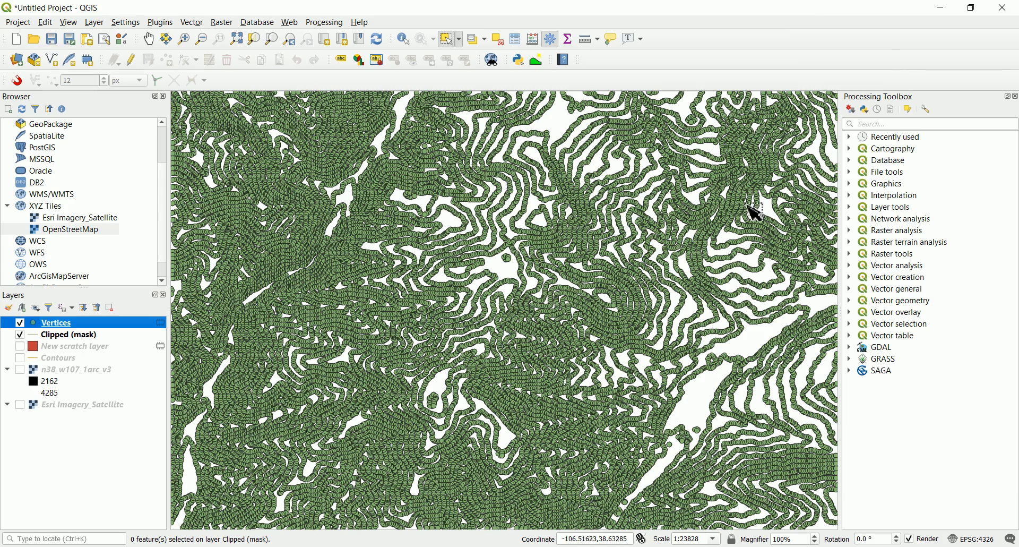
mouse_move(981, 18)
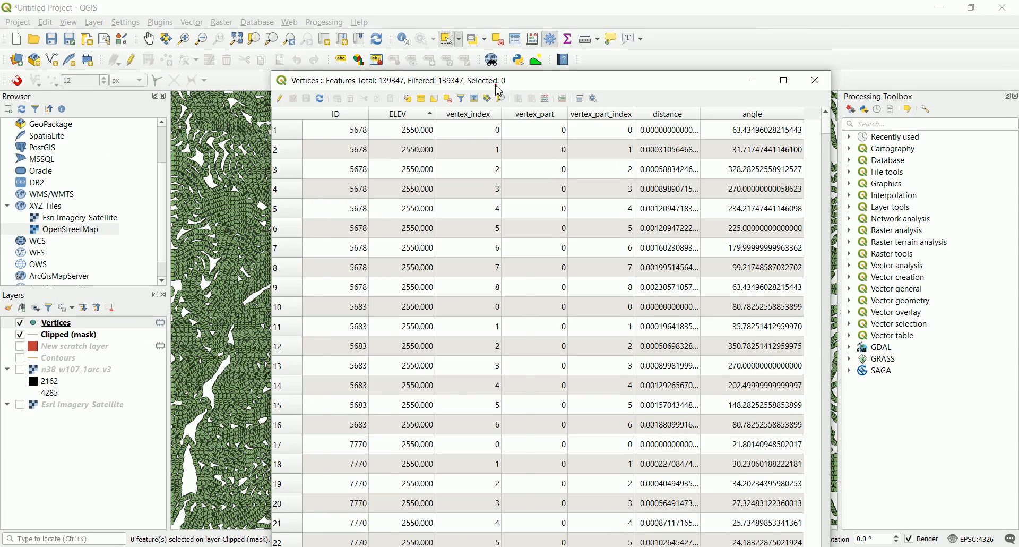
Step: Reopen the Vertices attribute table and toggle the layer into editing mode
click(815, 81)
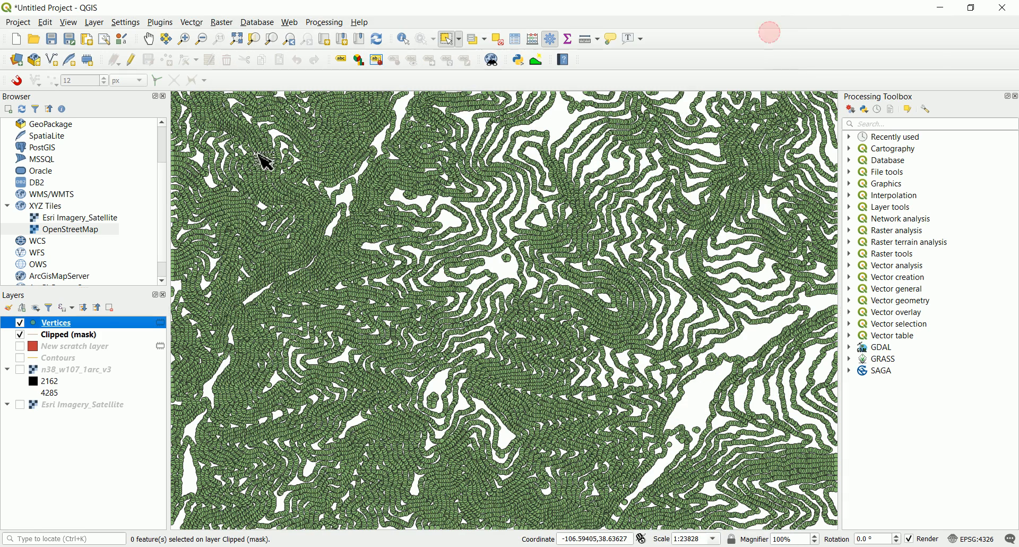
right_click(55, 323)
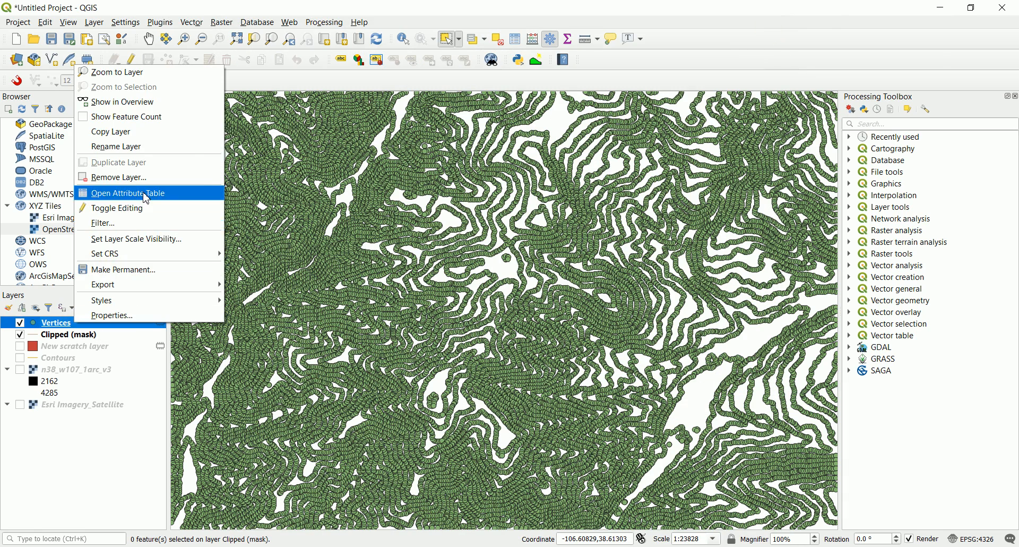
click(117, 208)
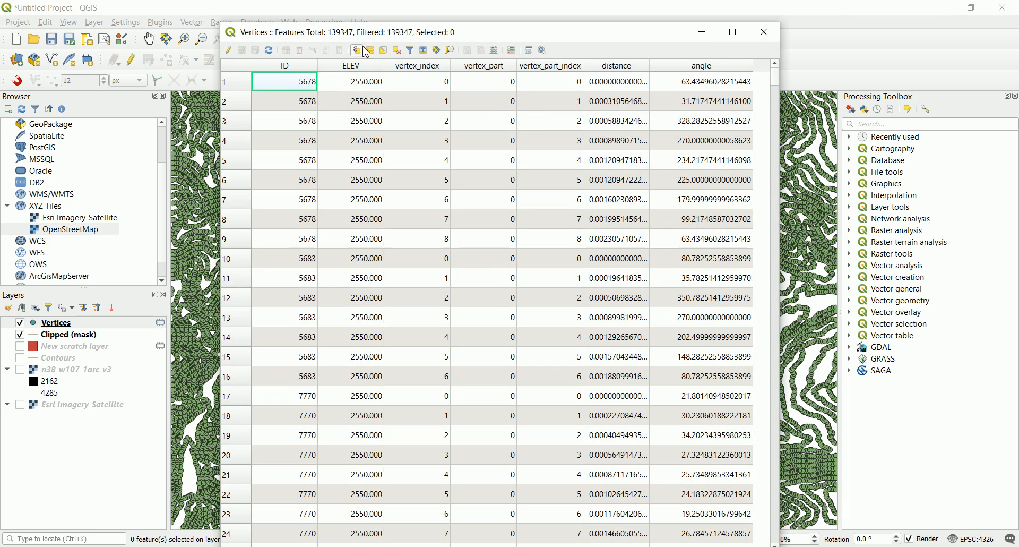
click(739, 32)
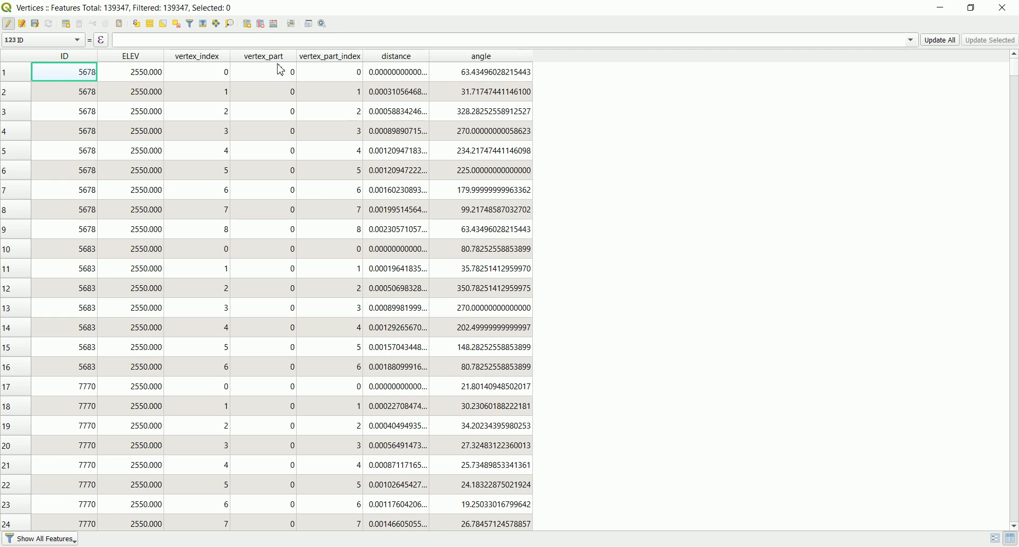
Step: Delete the ID through angle fields of Vertices, keeping only ELEV
click(261, 24)
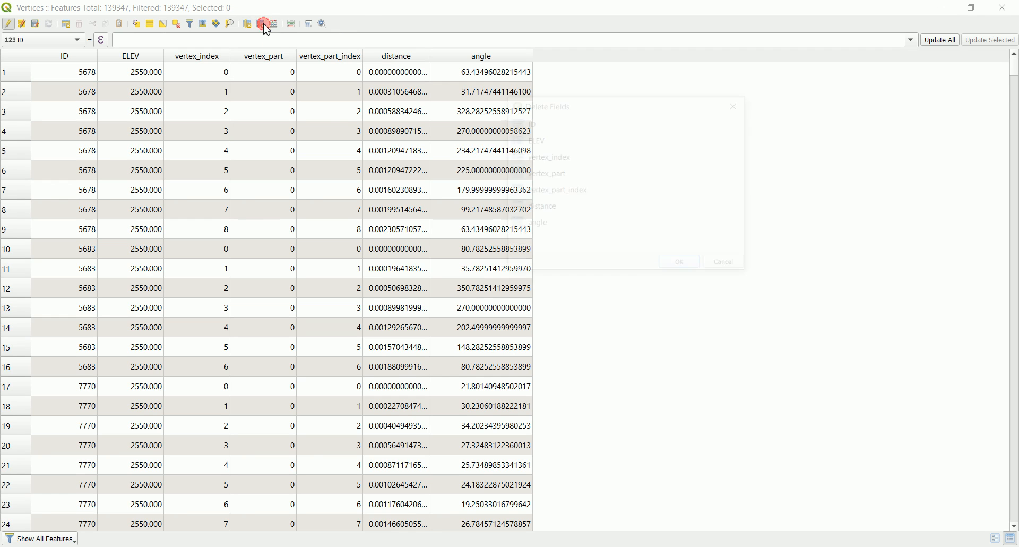
click(261, 23)
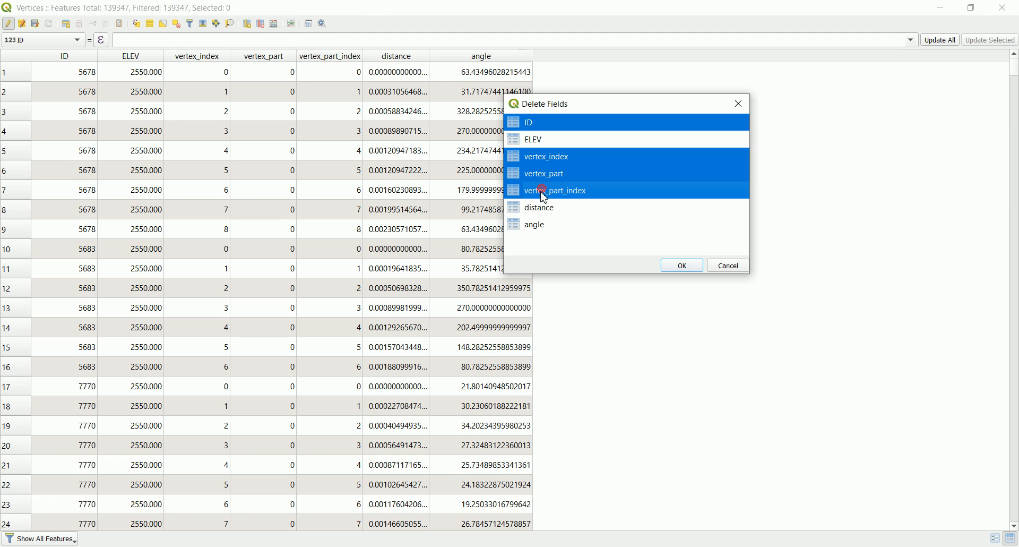
click(534, 223)
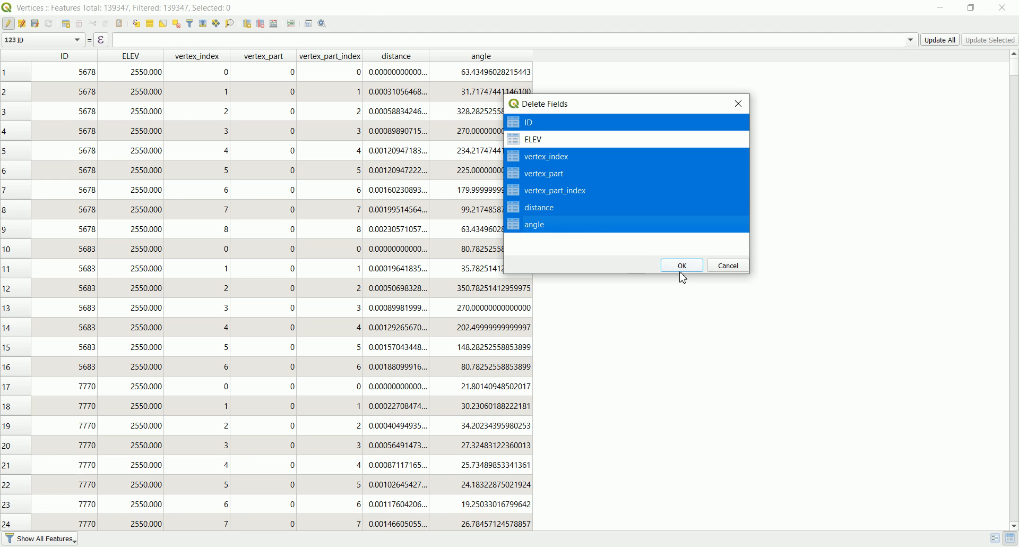
click(682, 265)
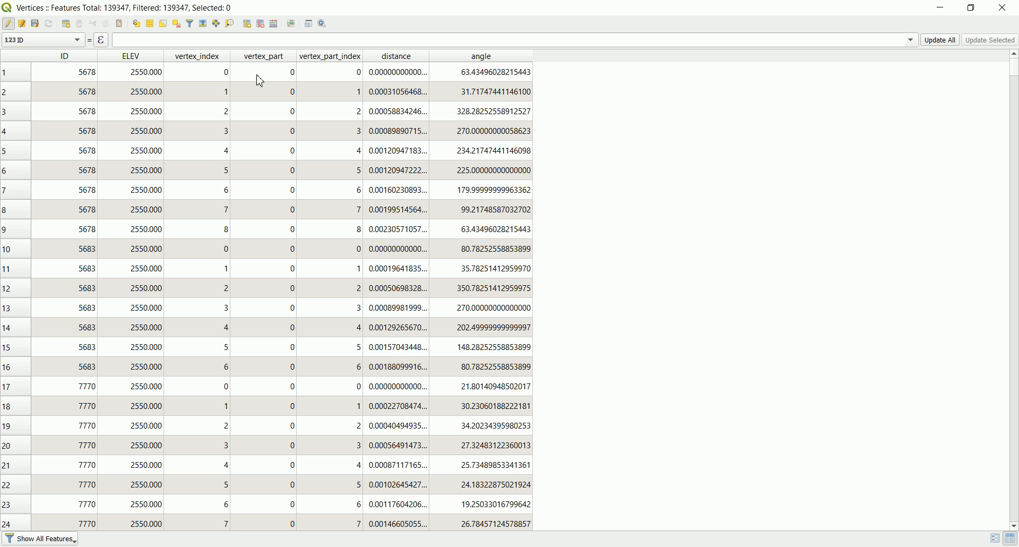
mouse_move(270, 189)
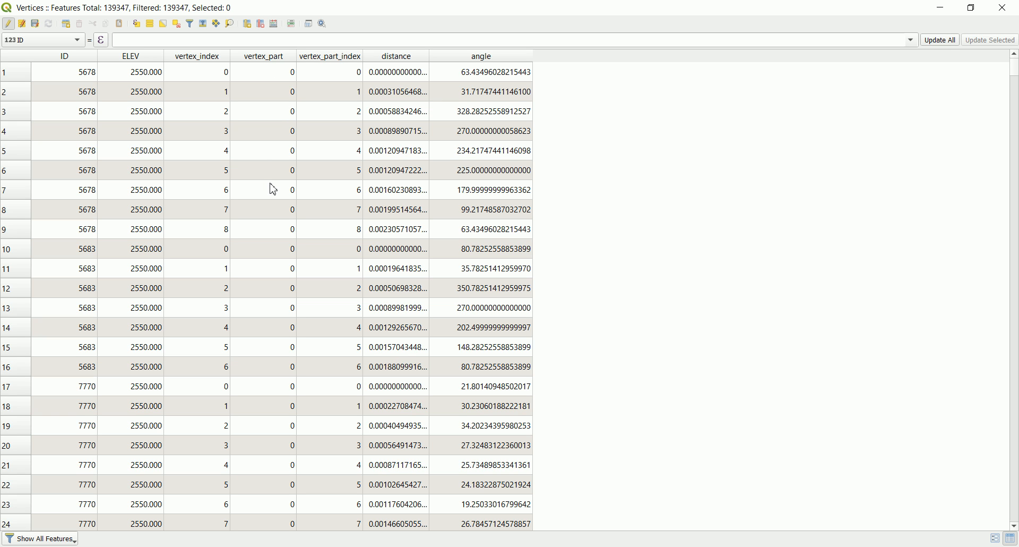
mouse_move(501, 23)
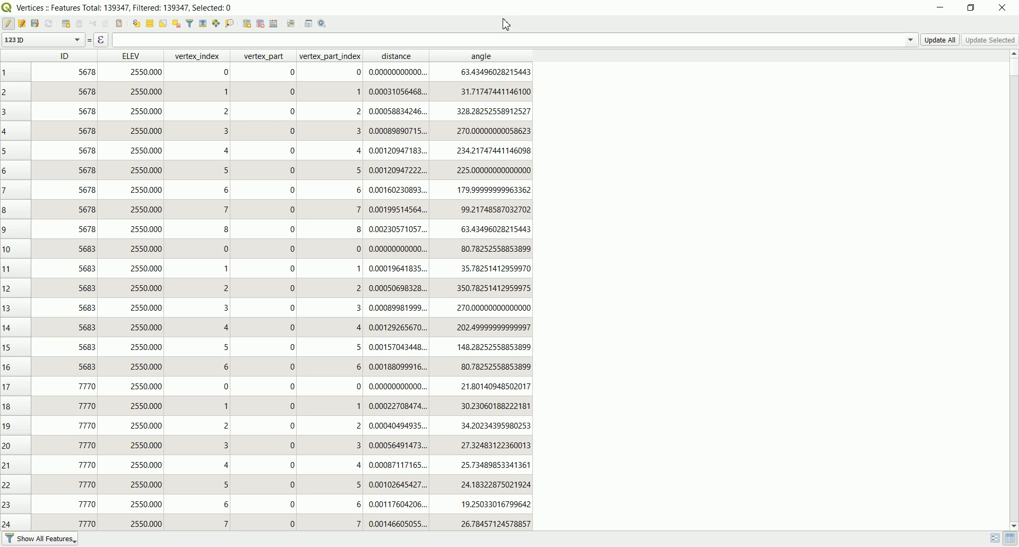
mouse_move(222, 27)
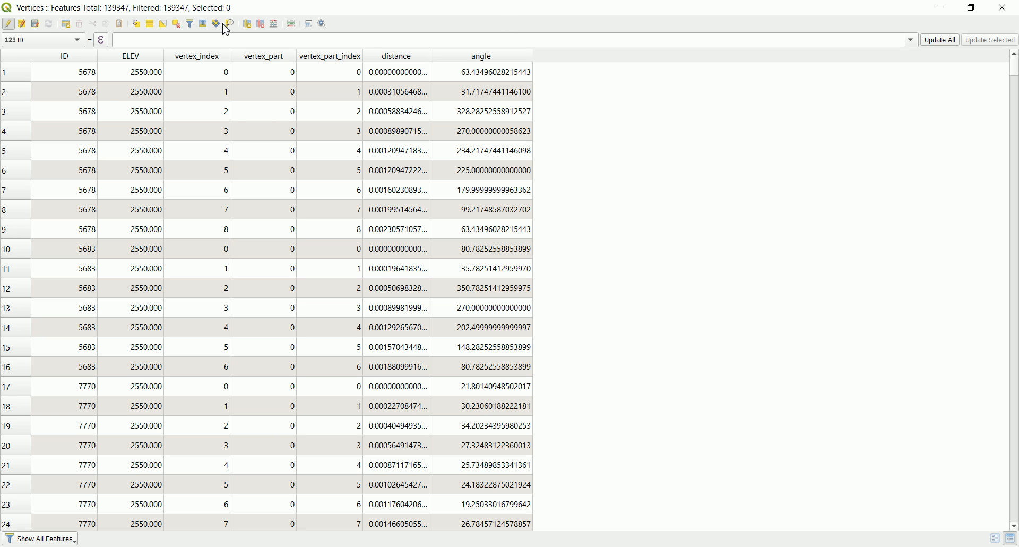
mouse_move(342, 227)
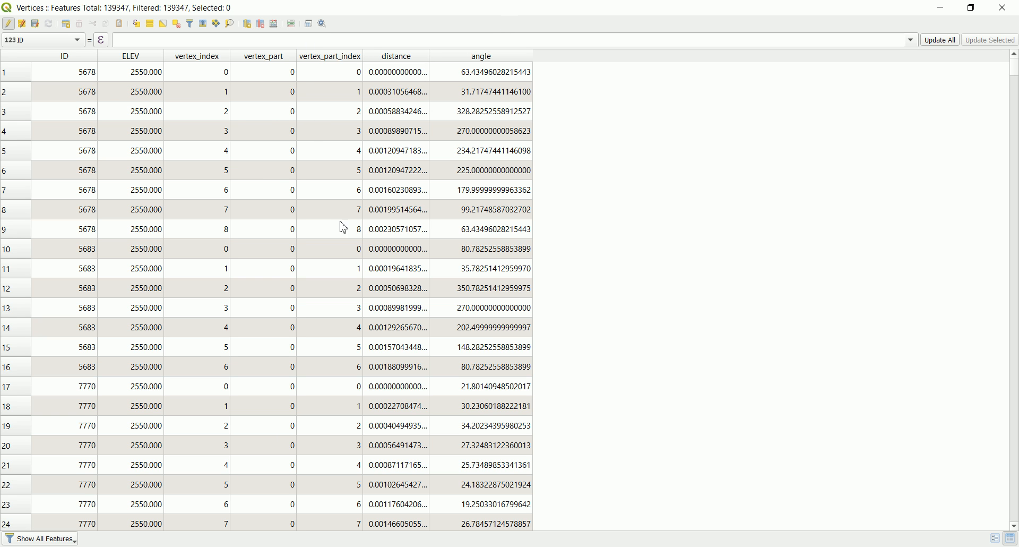
mouse_move(440, 334)
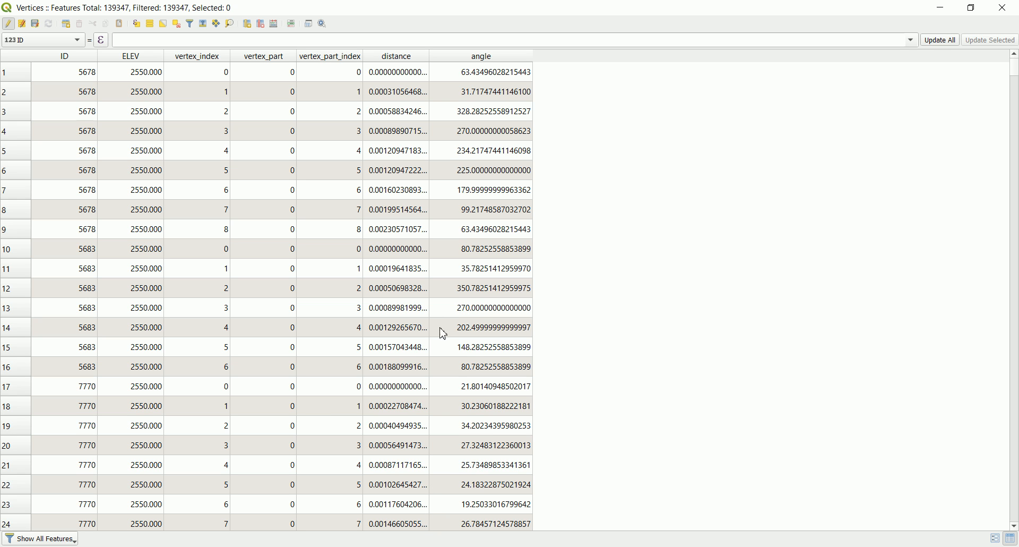
mouse_move(468, 321)
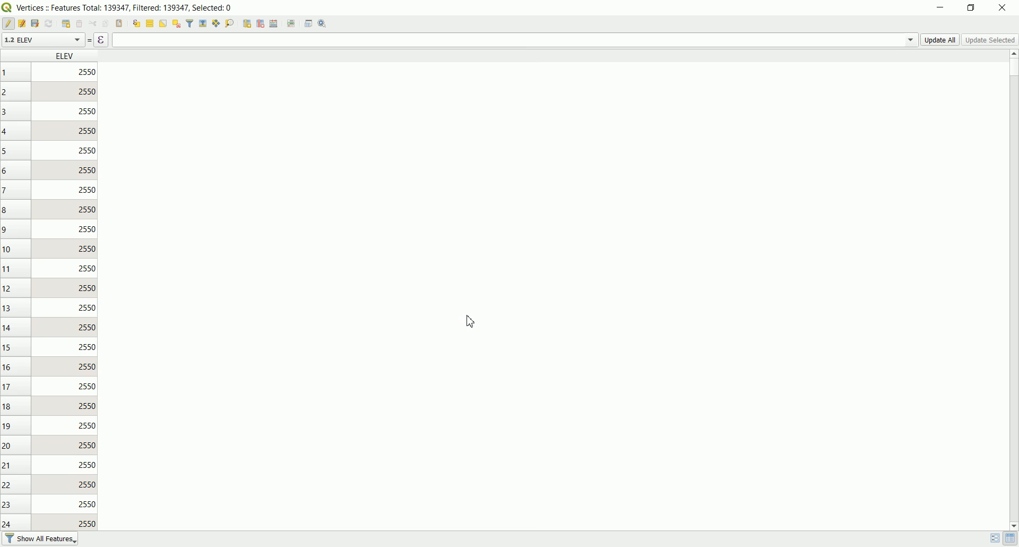
mouse_move(98, 119)
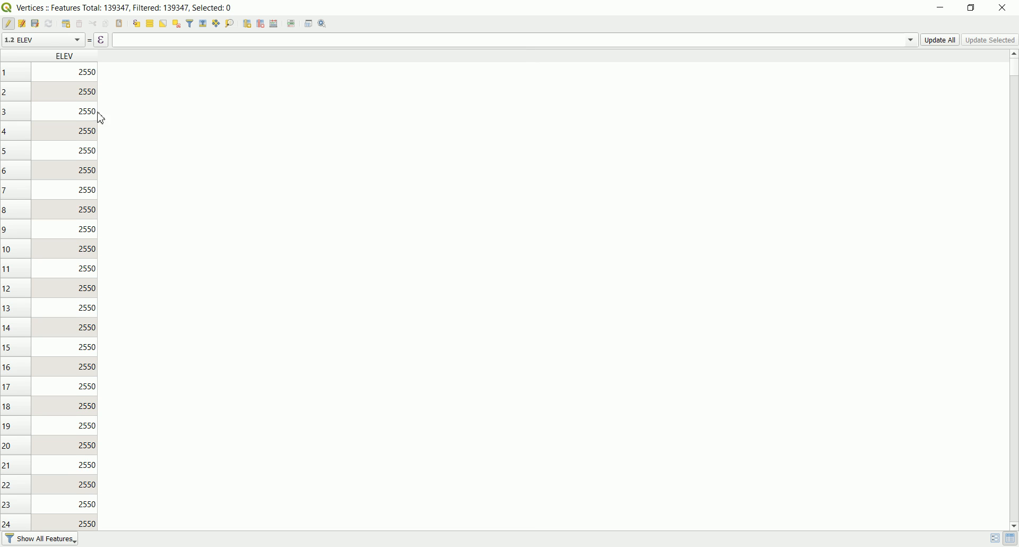
mouse_move(178, 142)
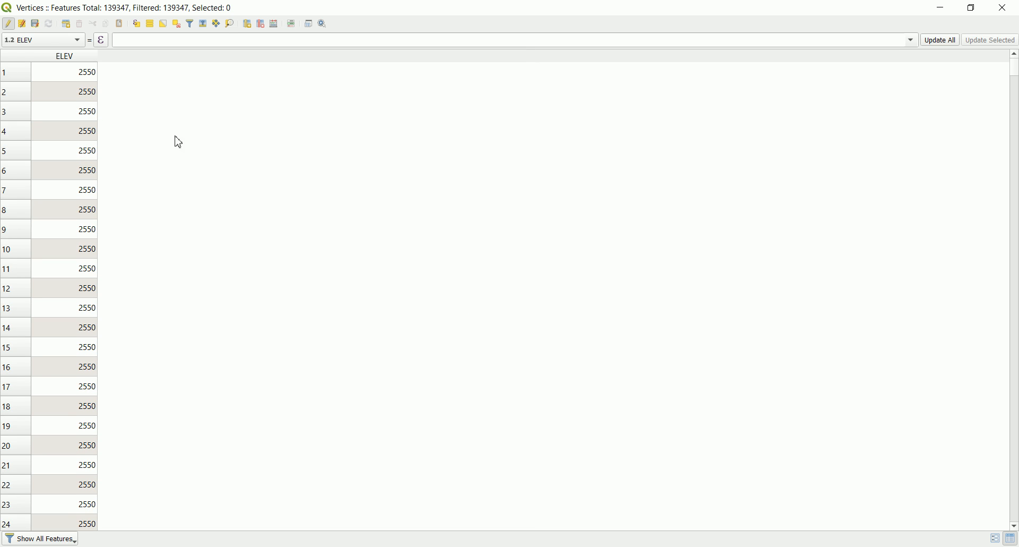
mouse_move(217, 69)
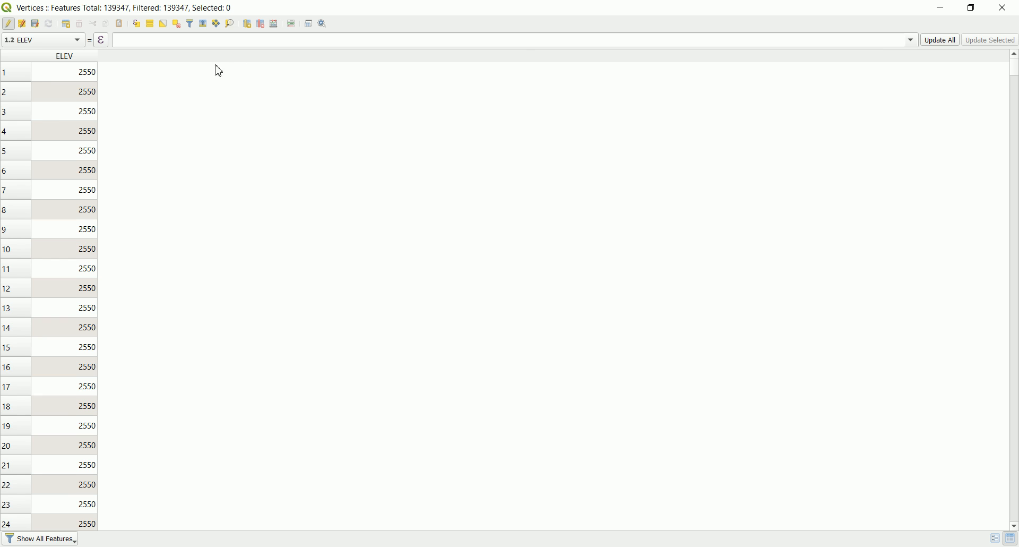
mouse_move(273, 23)
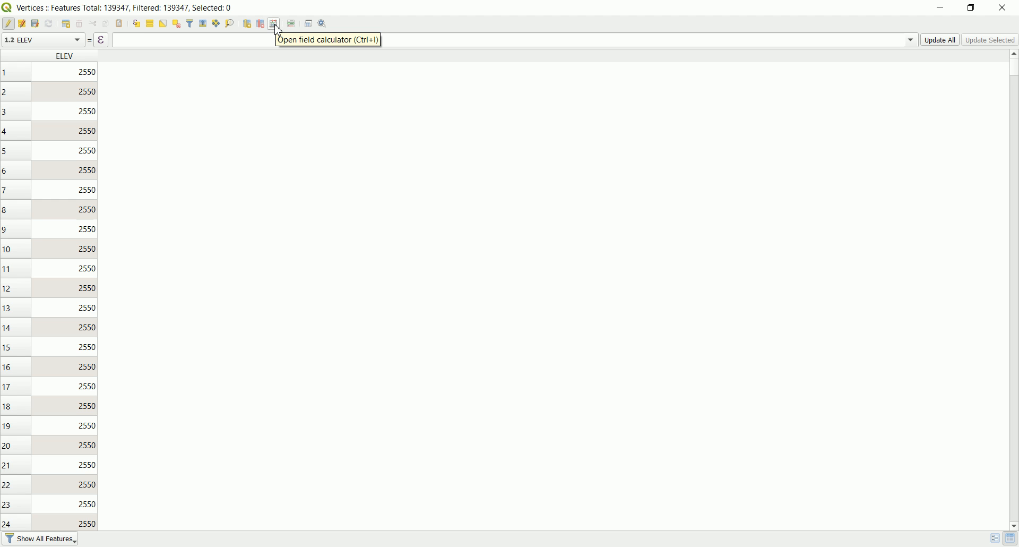
Step: Set up the Field Calculator for a new virtual decimal field named X
click(273, 23)
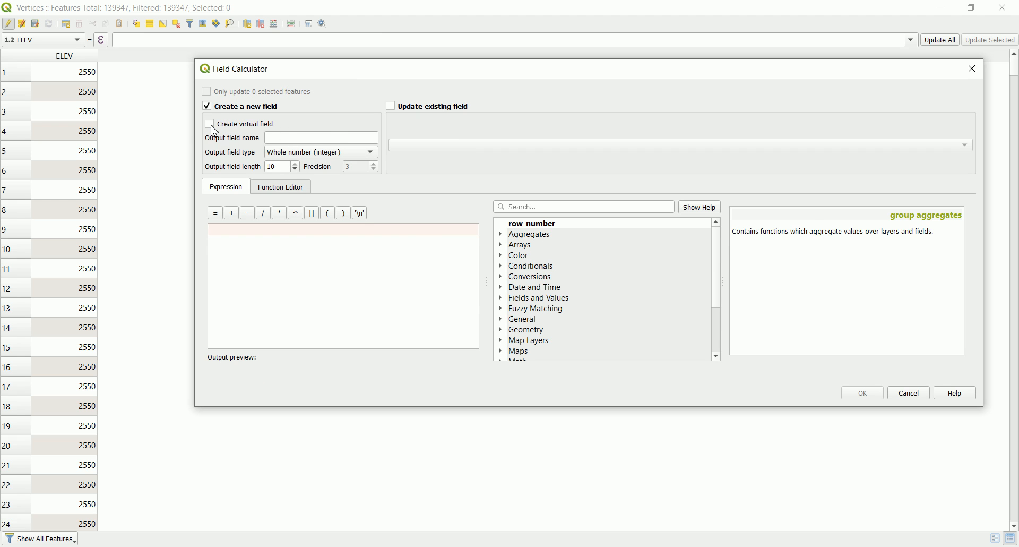
click(208, 124)
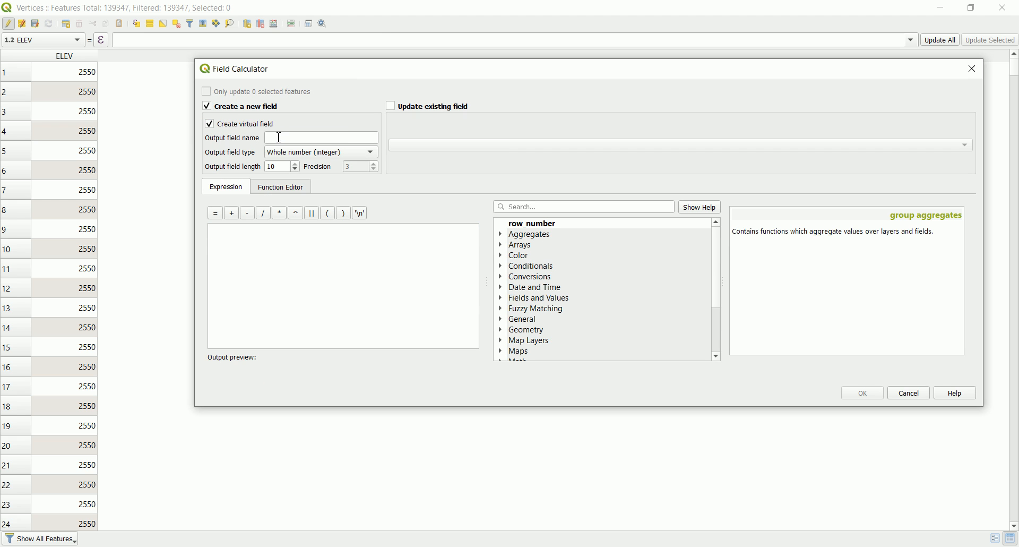
text(X)
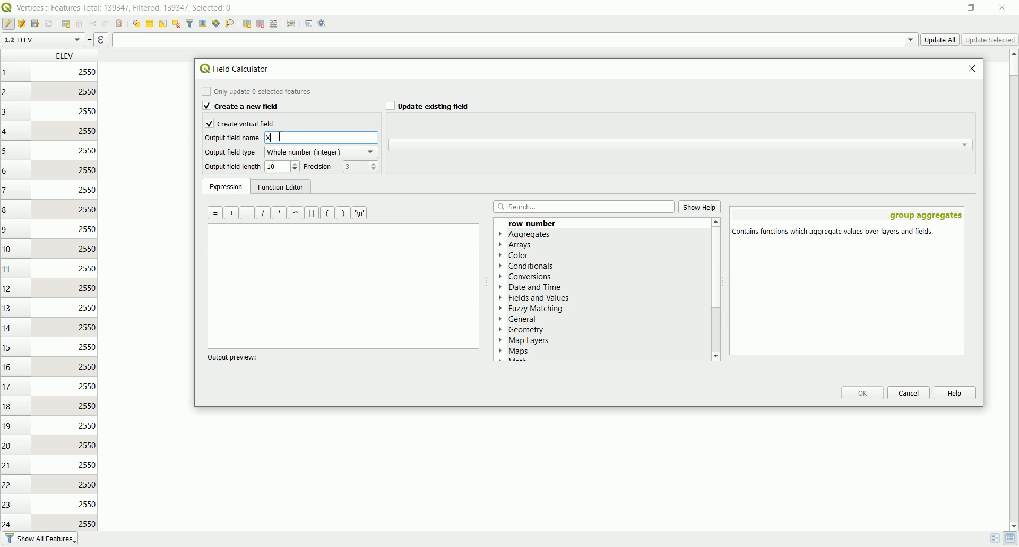
mouse_move(305, 158)
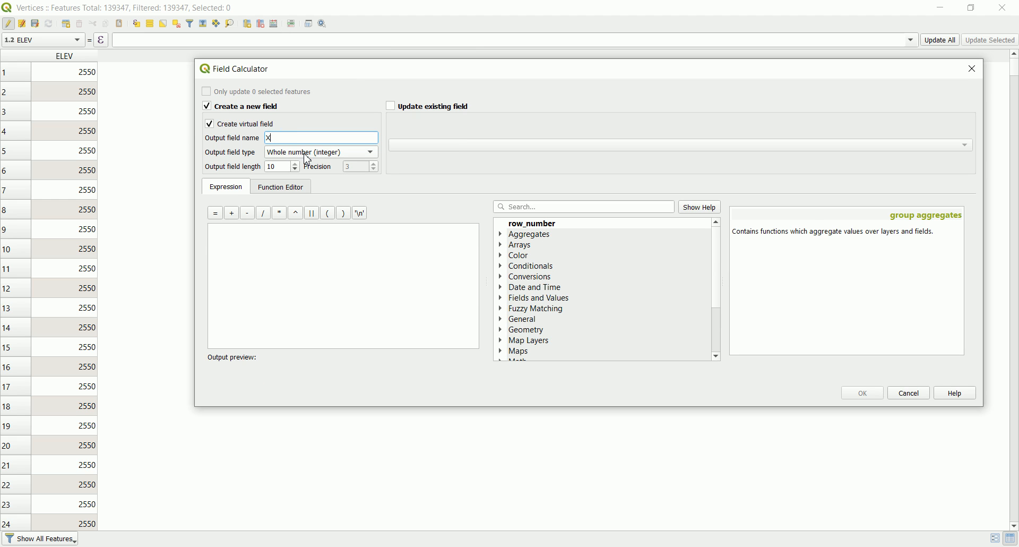
click(319, 152)
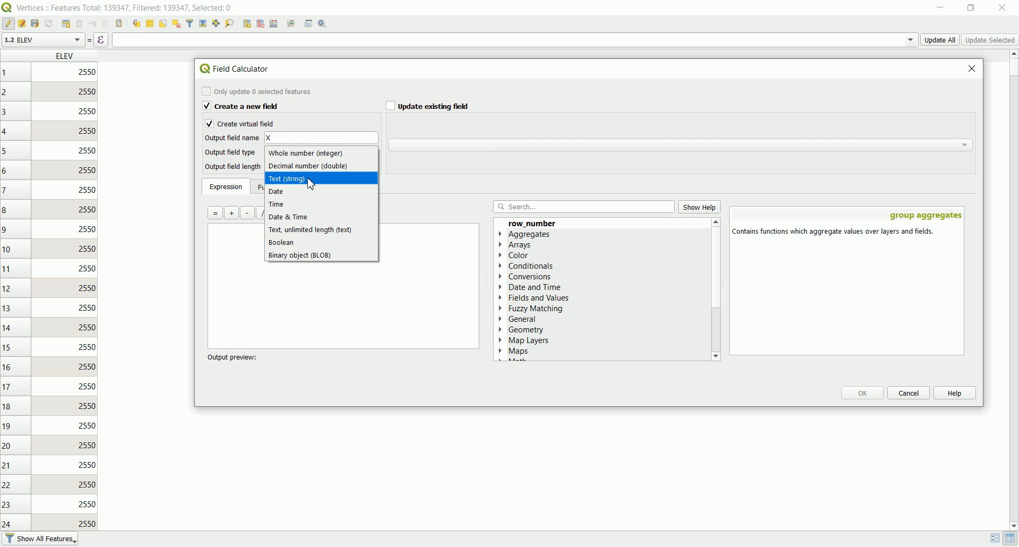
click(314, 166)
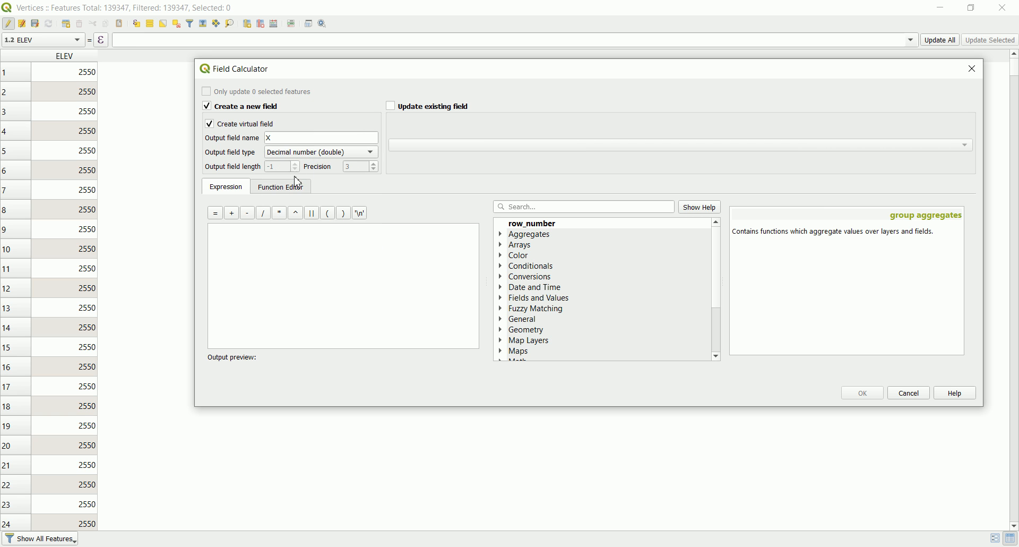
mouse_move(527, 220)
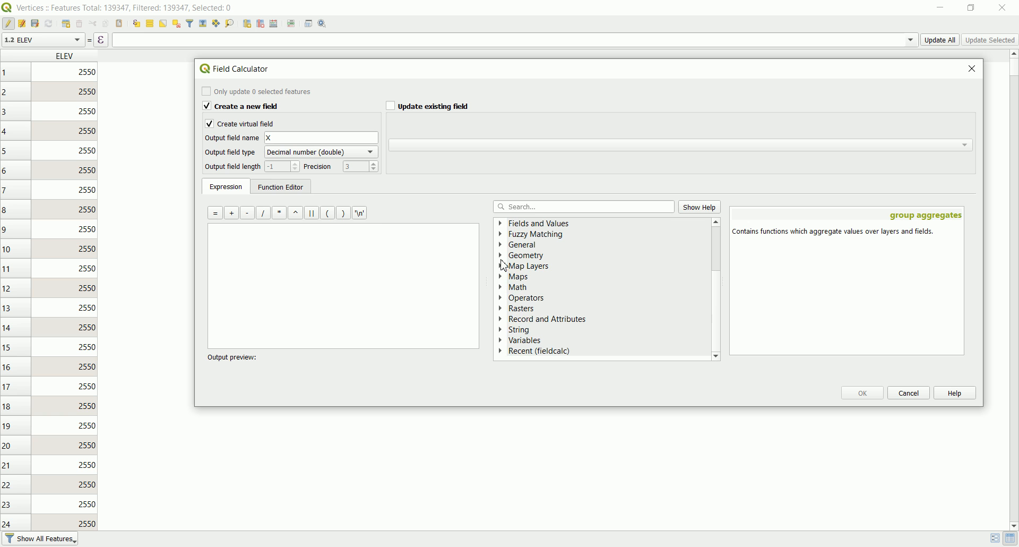
Step: Locate the $x coordinate function in the Geometry functions group
click(501, 254)
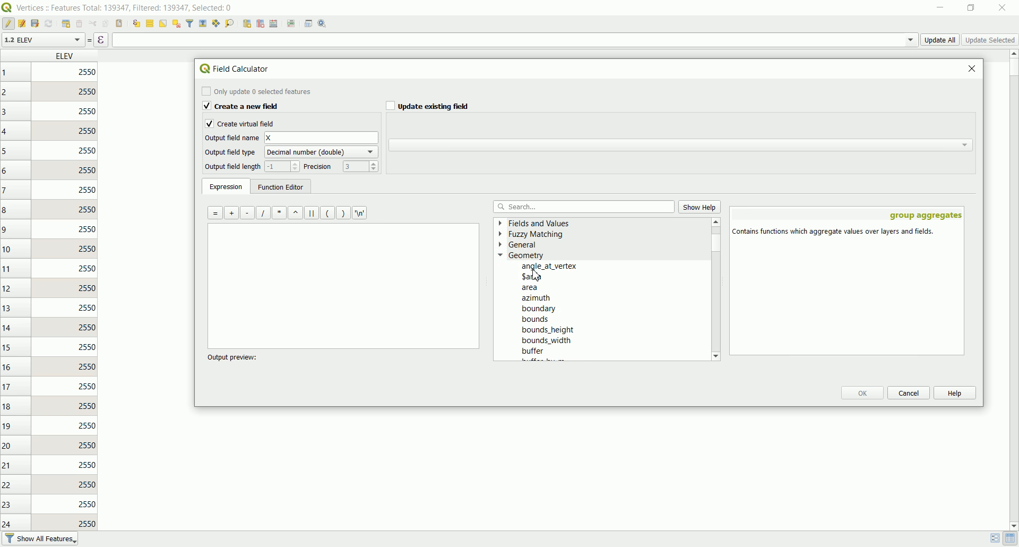
scroll(down, 3)
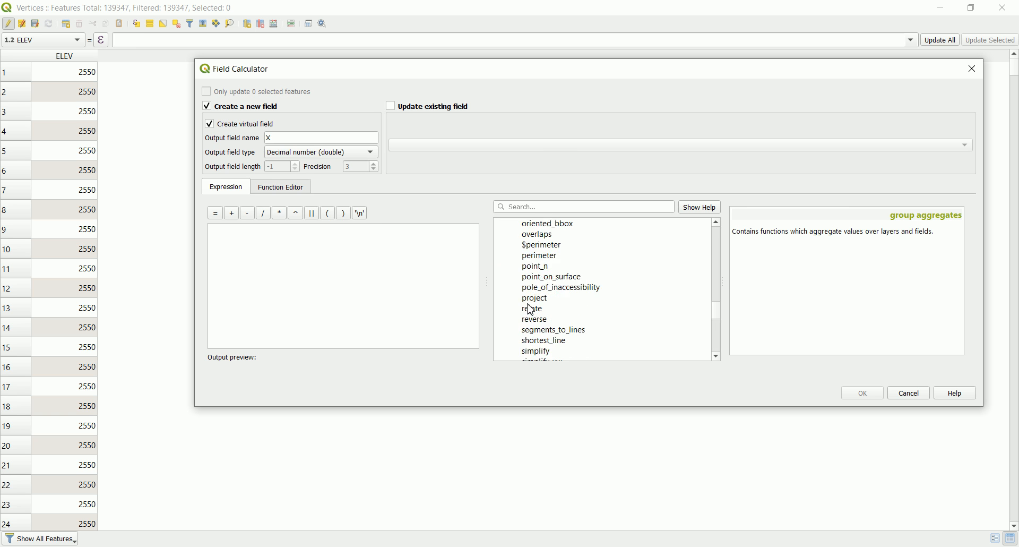
scroll(down, 3)
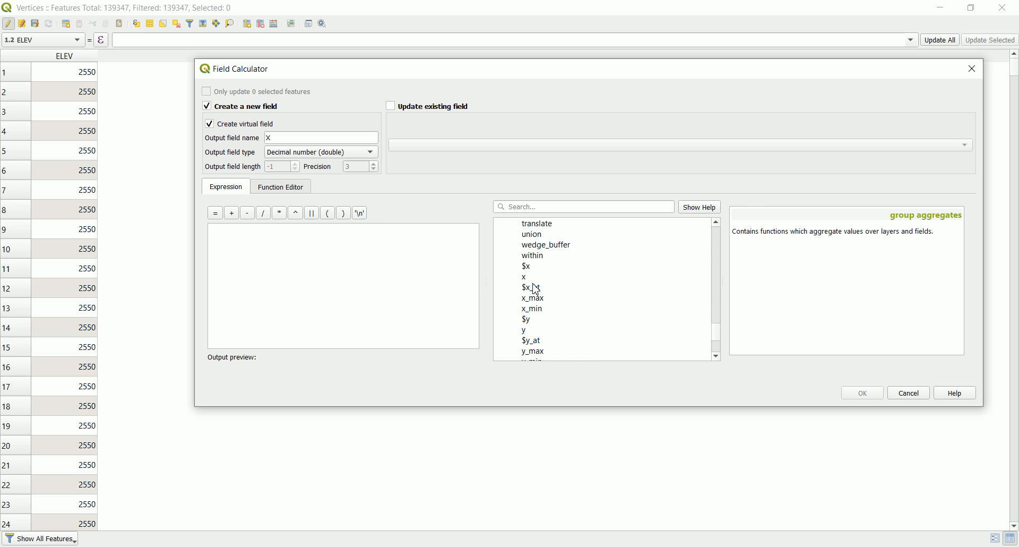
click(527, 266)
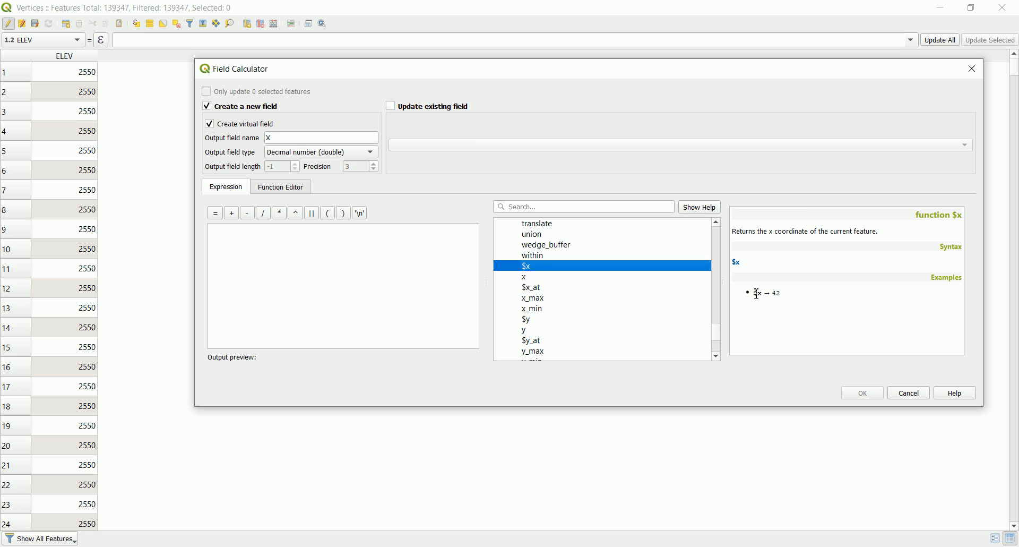
mouse_move(759, 299)
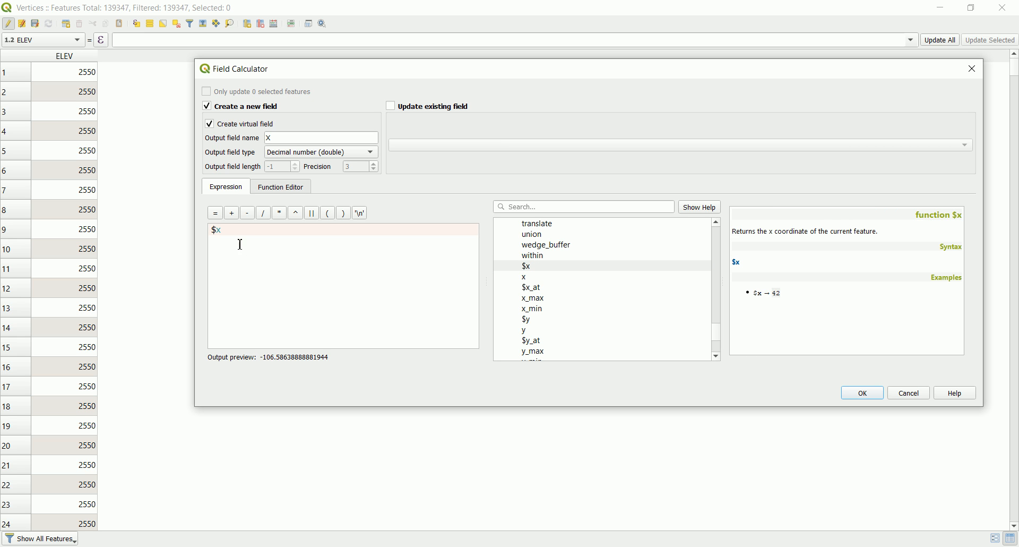
mouse_move(227, 234)
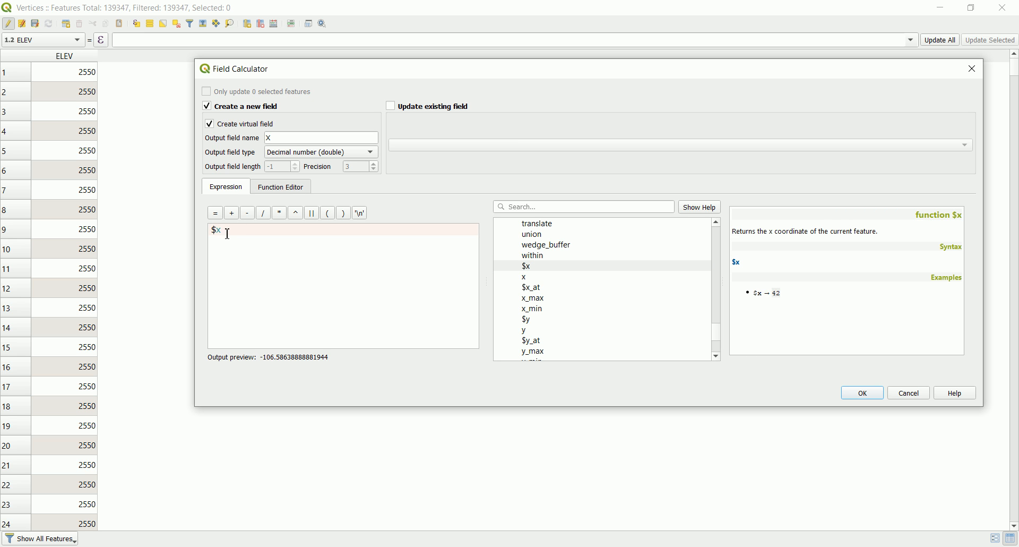
mouse_move(294, 364)
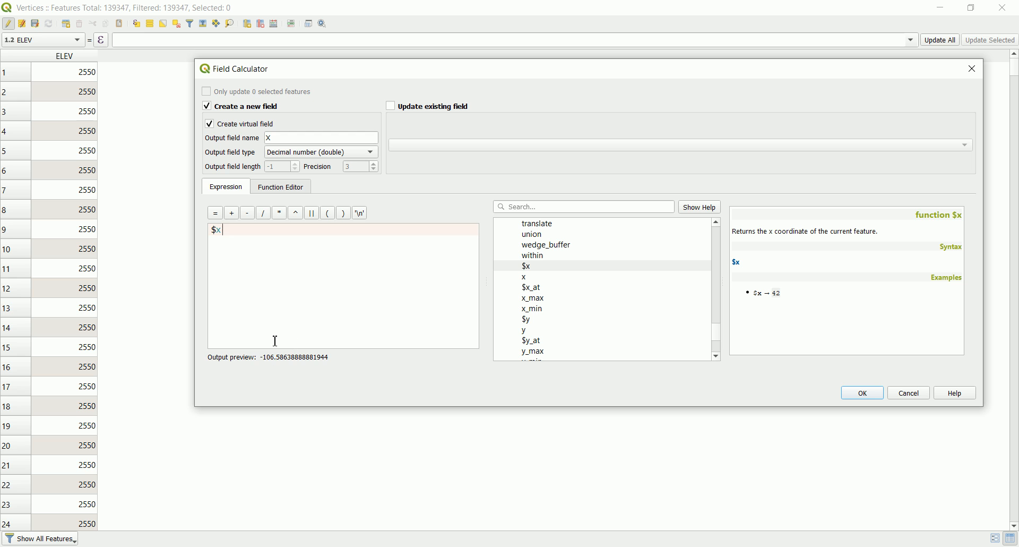
mouse_move(288, 346)
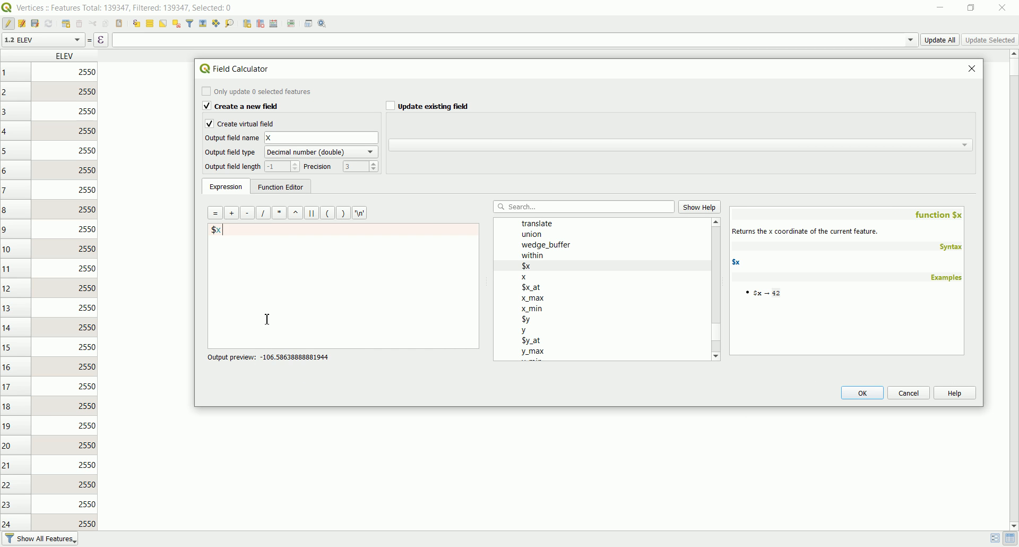
mouse_move(334, 360)
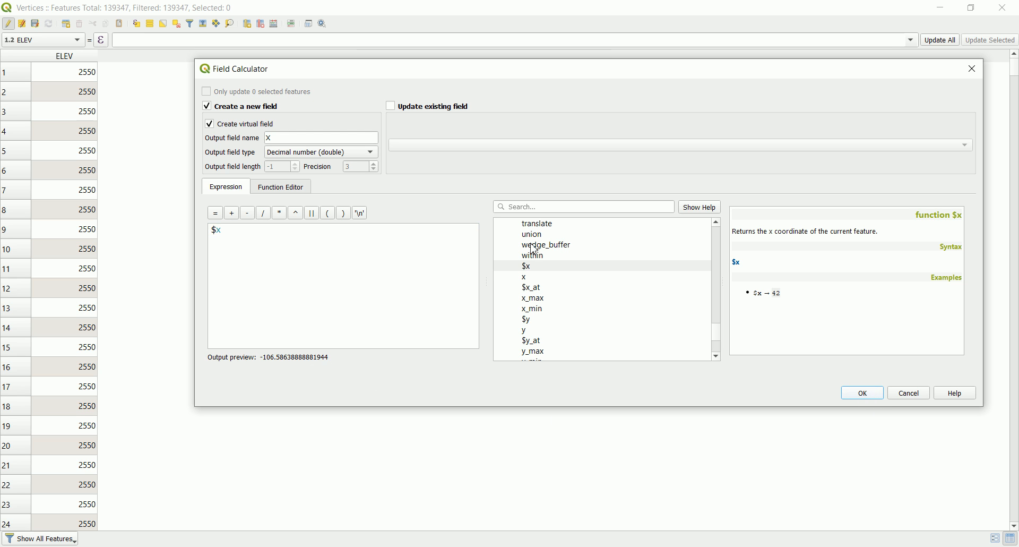
mouse_move(854, 391)
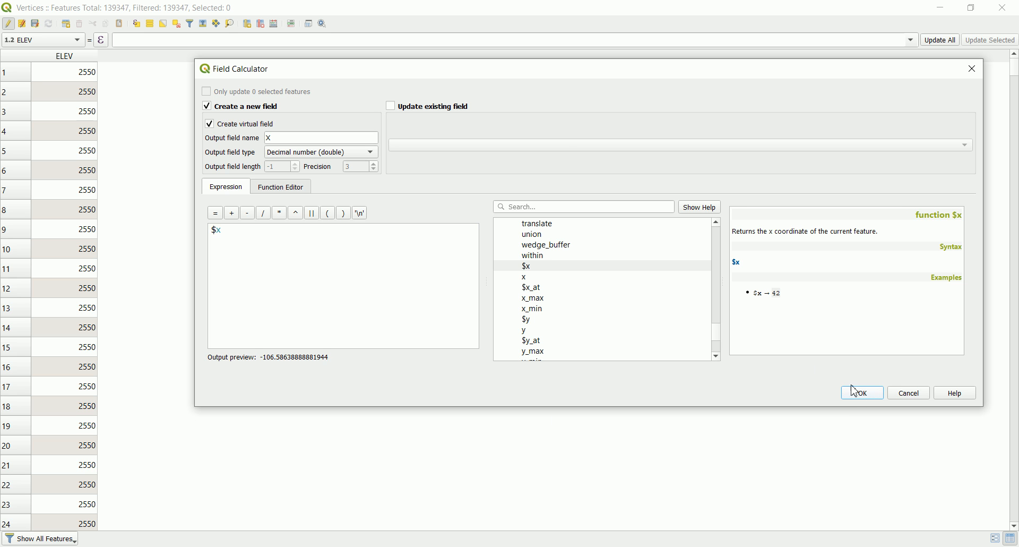
Step: Create the virtual X field holding each vertex's x coordinate
click(862, 393)
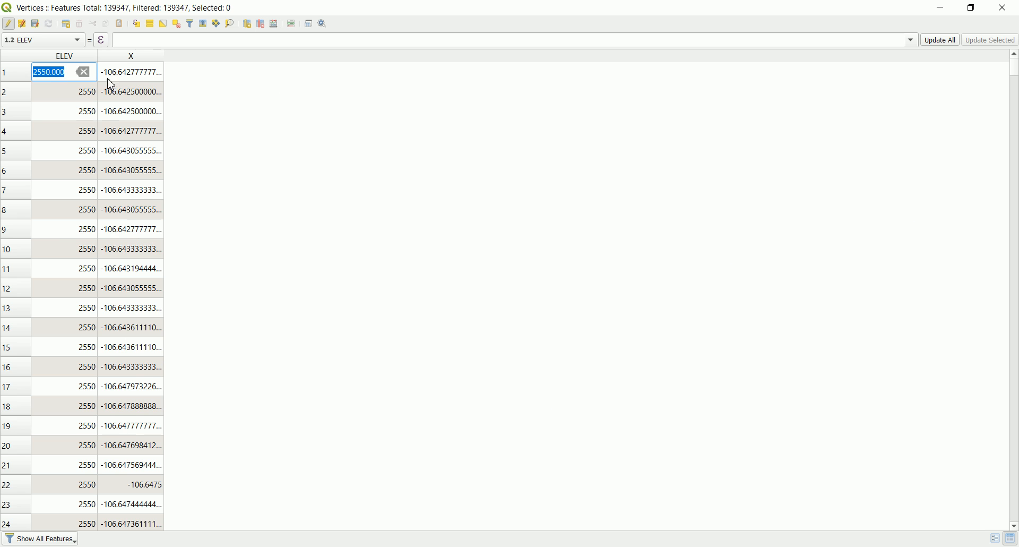
mouse_move(240, 59)
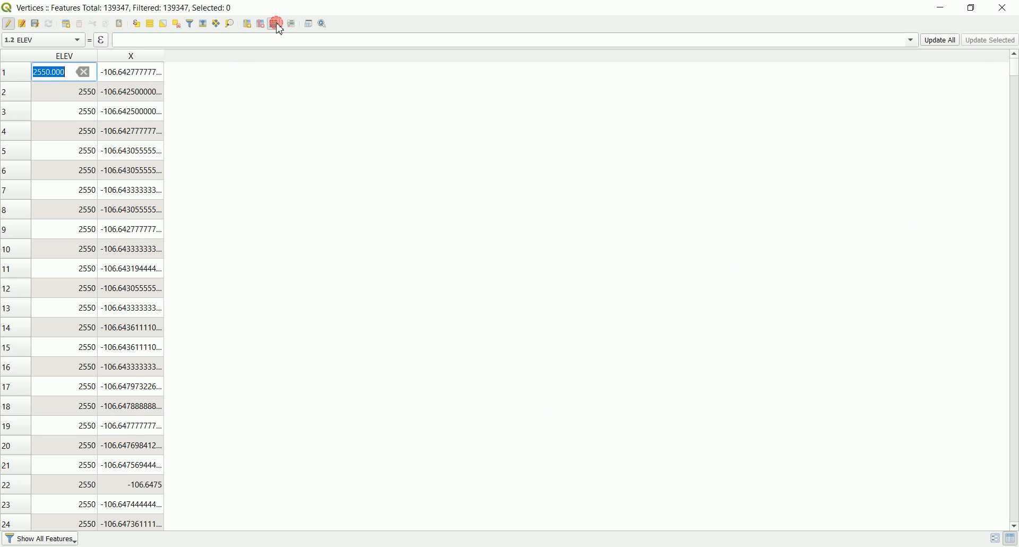
Step: Add a virtual decimal Y field to Vertices with the expression $y
click(278, 24)
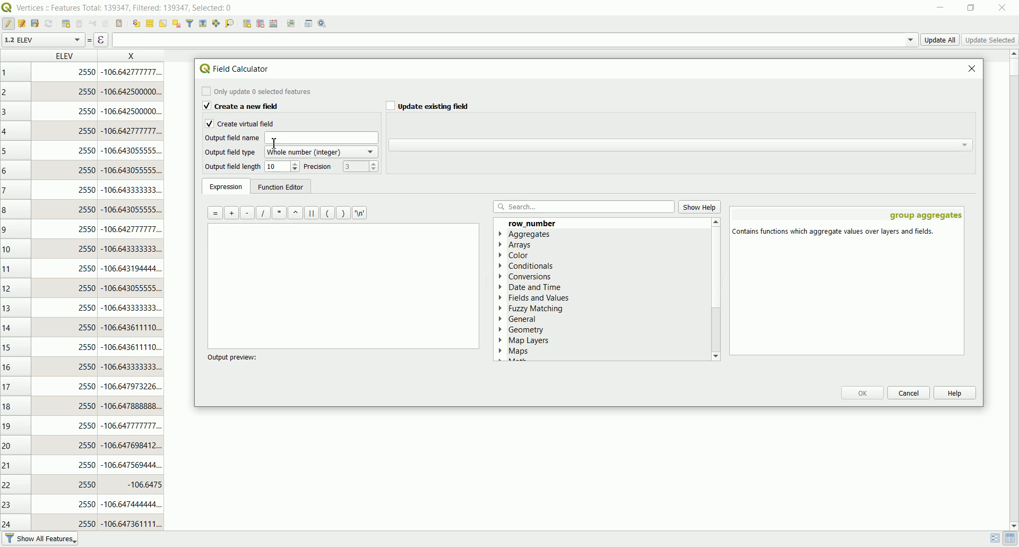
text(Y)
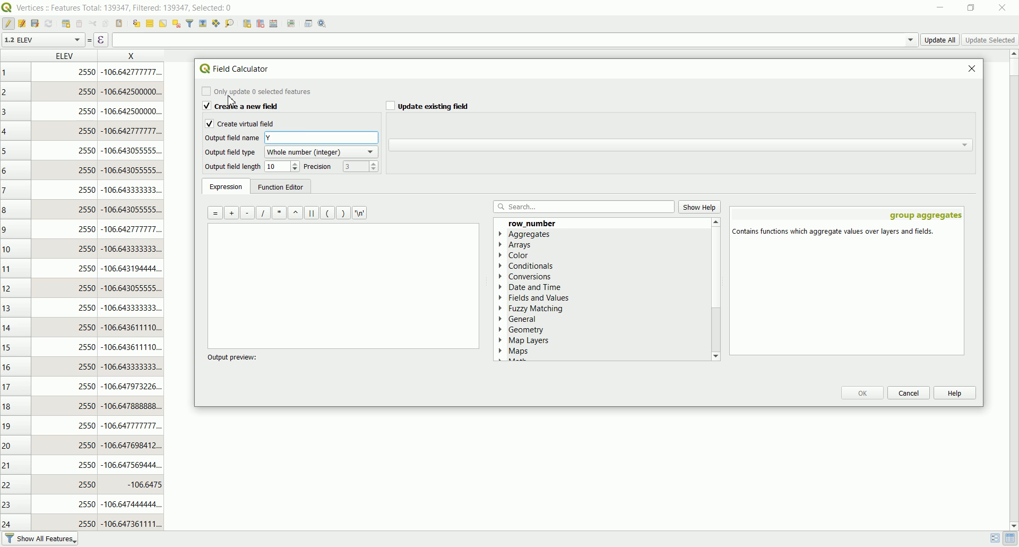
click(319, 151)
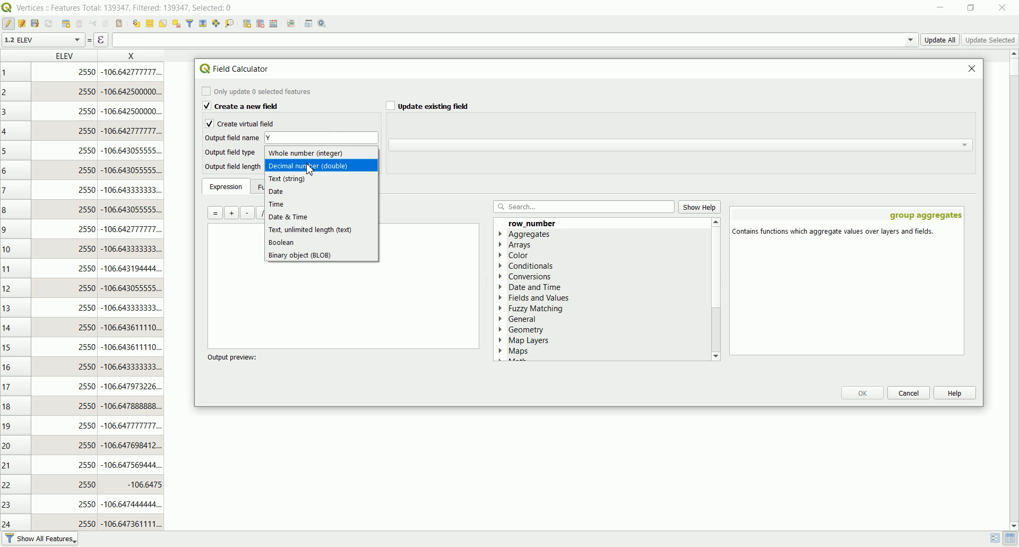
click(308, 166)
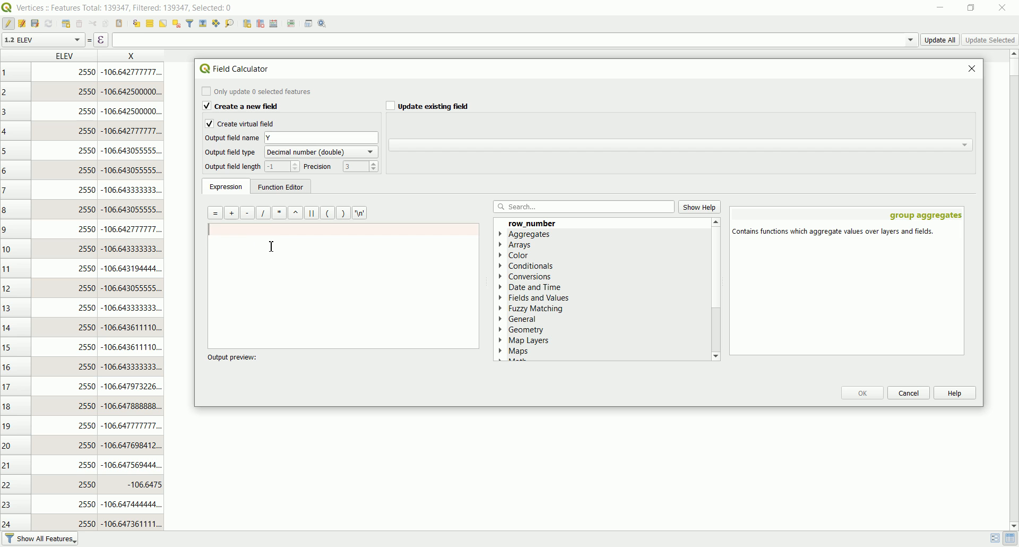
text($)
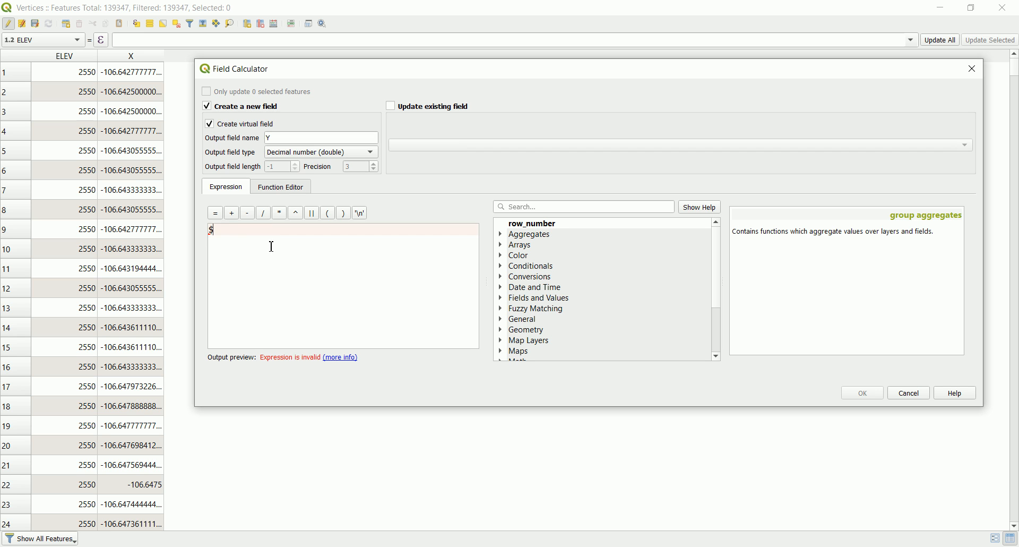
text(y)
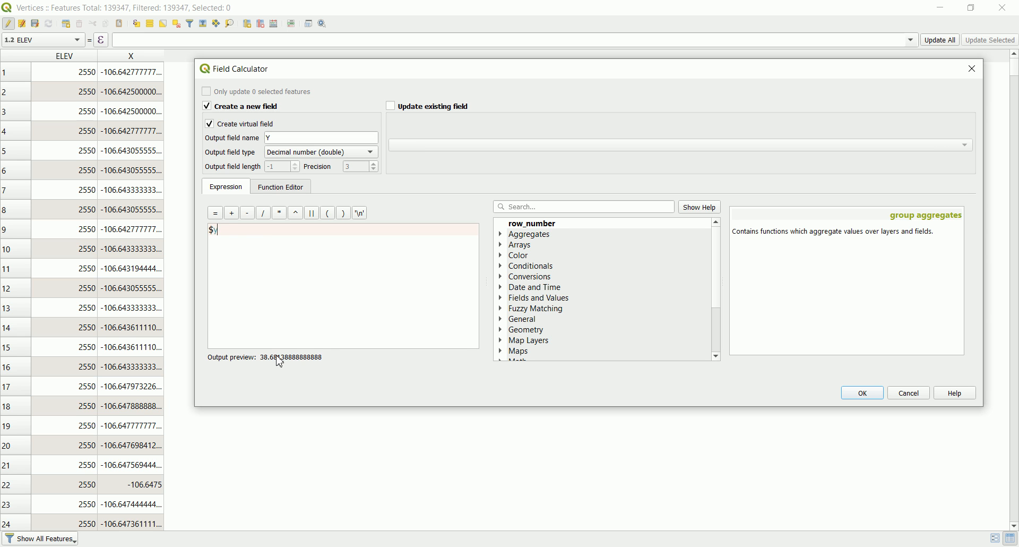
mouse_move(864, 392)
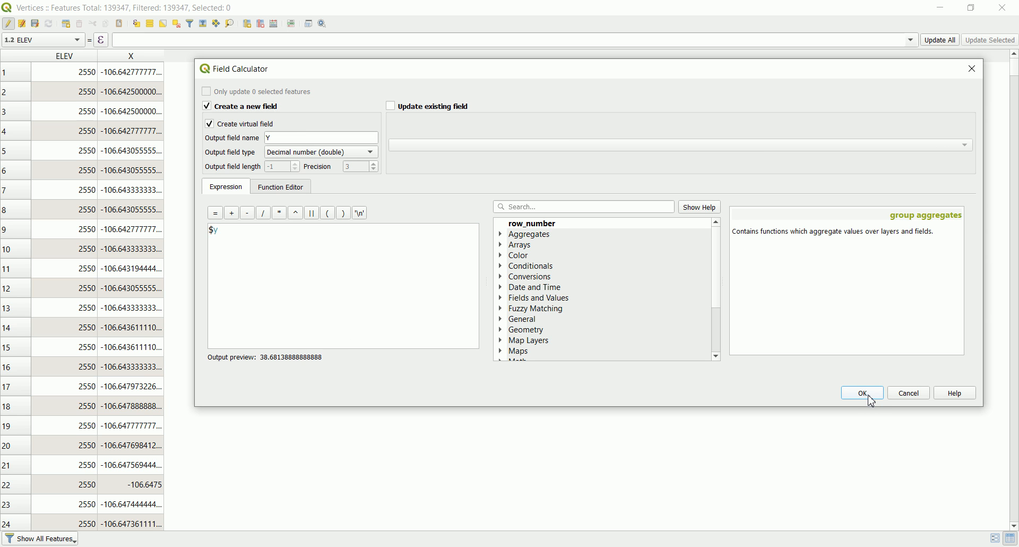
mouse_move(848, 390)
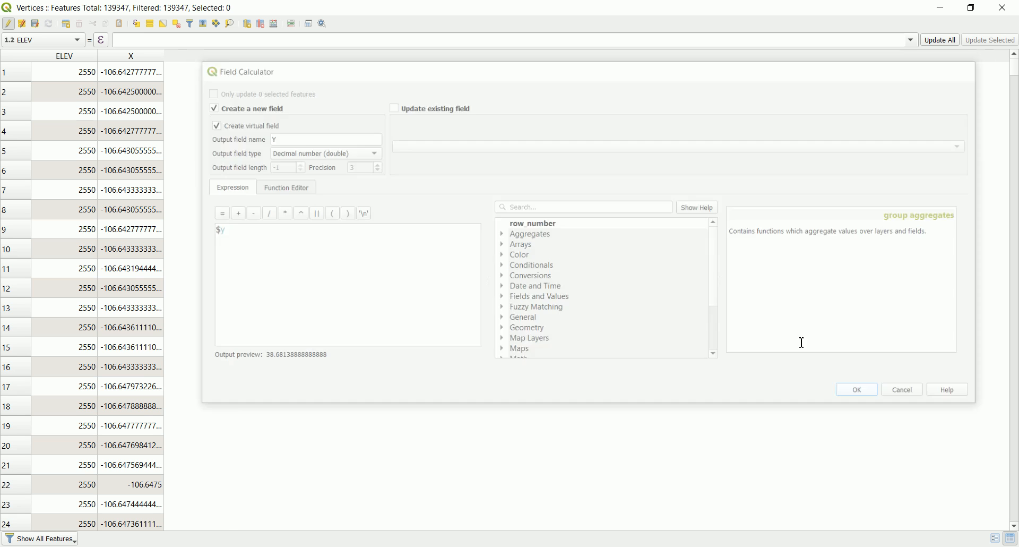
click(855, 389)
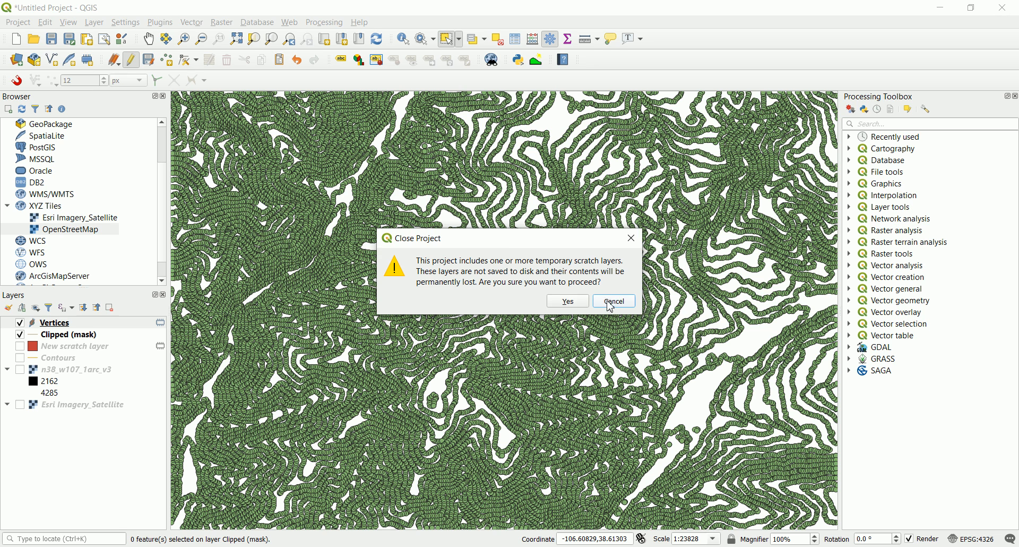
Step: Cancel closing the project and bring up Save Features As for the Vertices layer
click(613, 302)
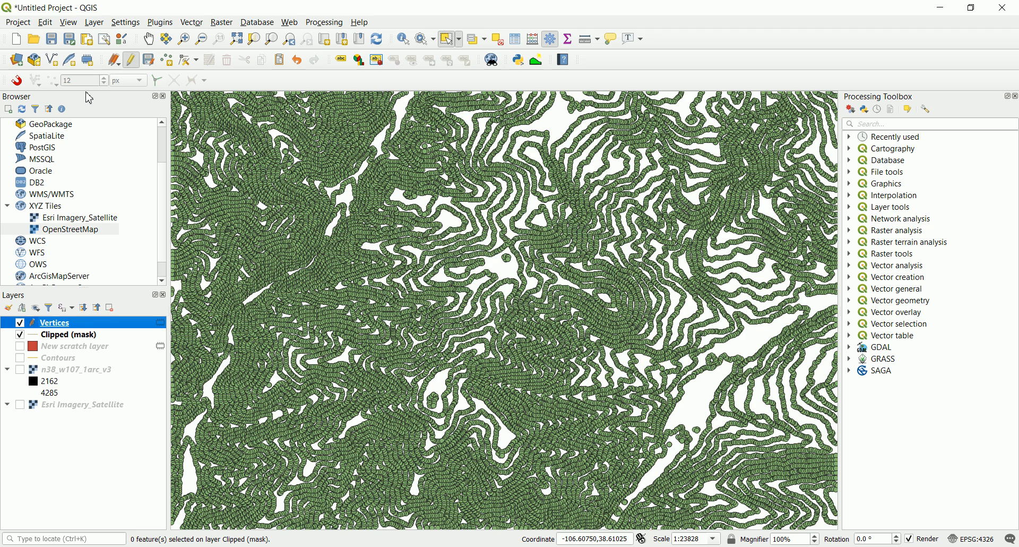
click(127, 61)
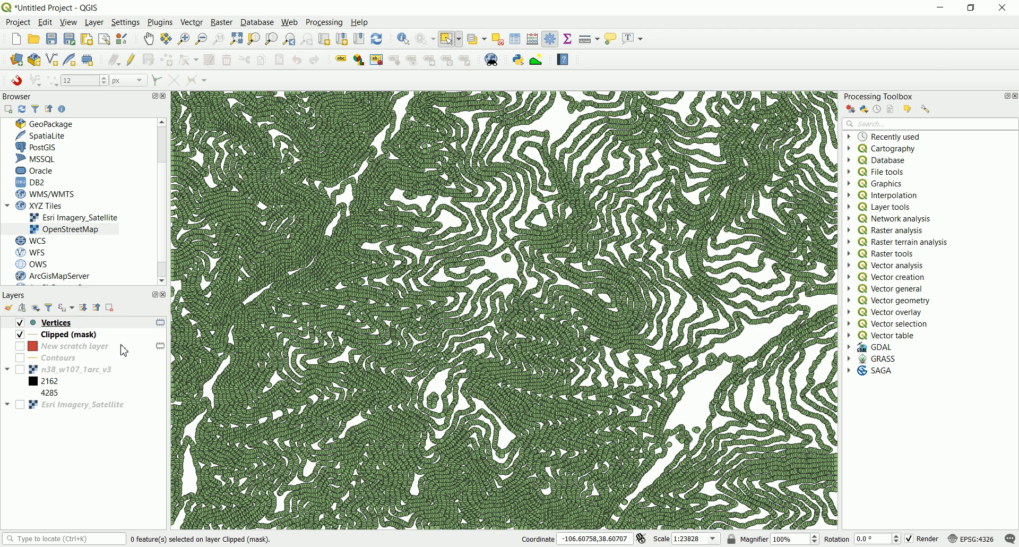
click(56, 323)
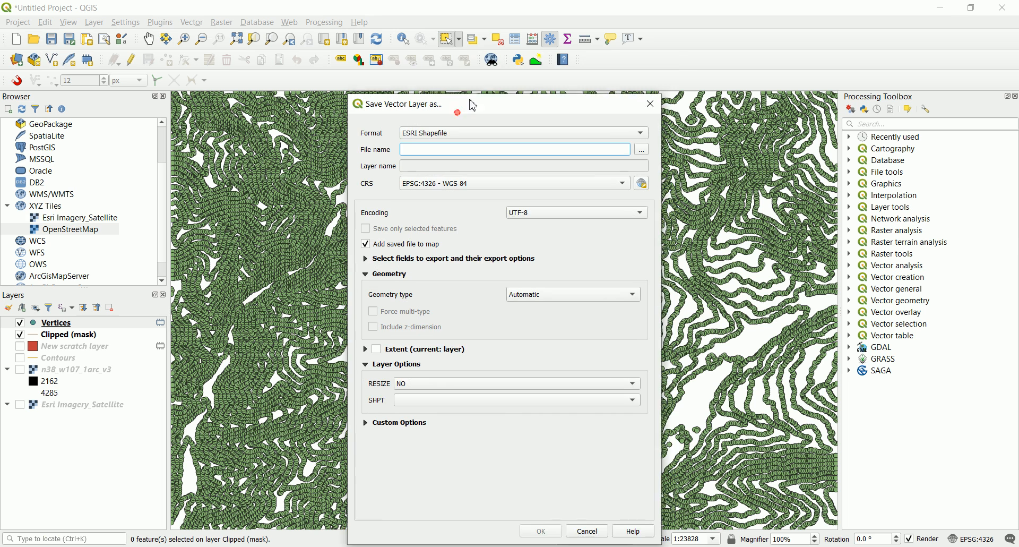
Step: Review the export Format list, then dismiss the Save Vector Layer as dialog without exporting
click(522, 132)
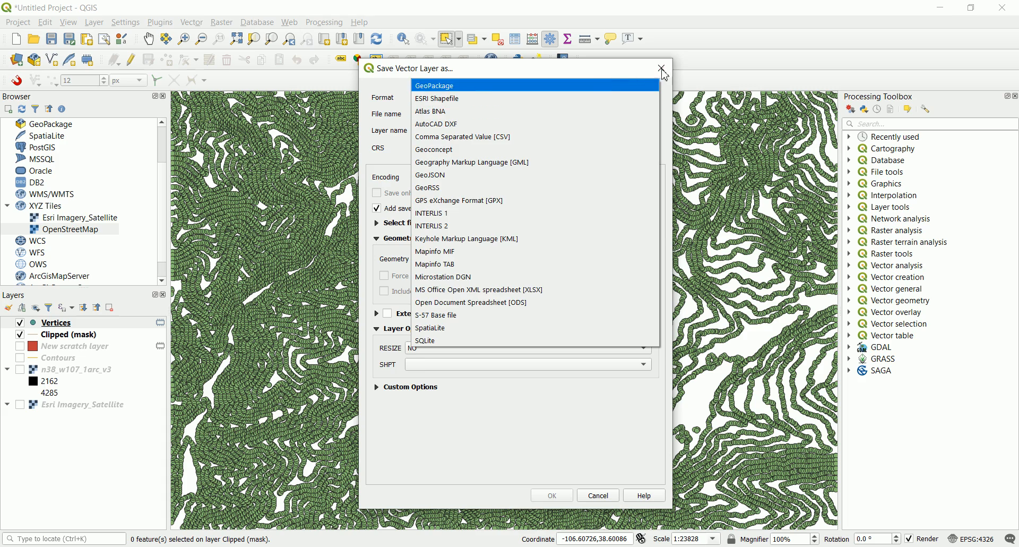
click(660, 69)
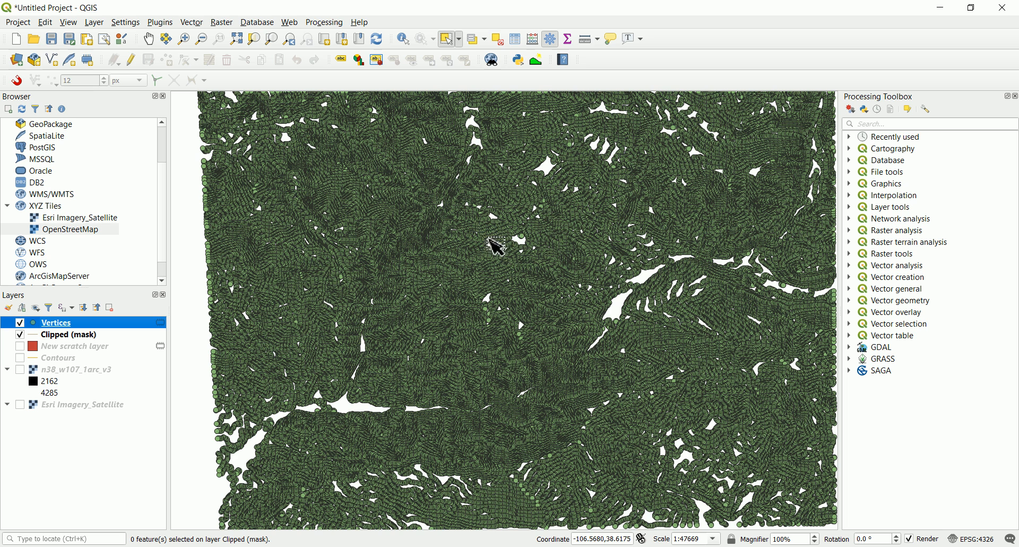
mouse_move(487, 227)
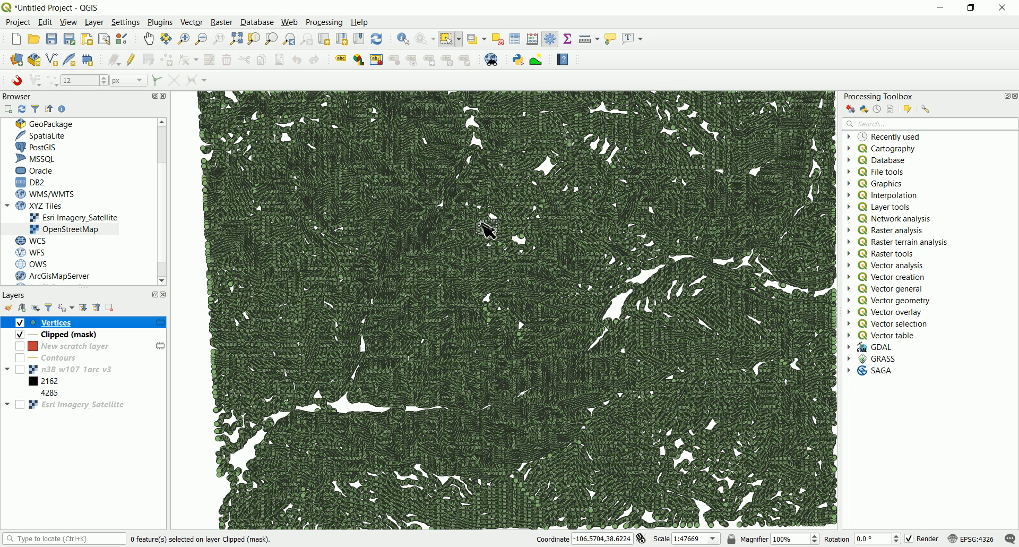